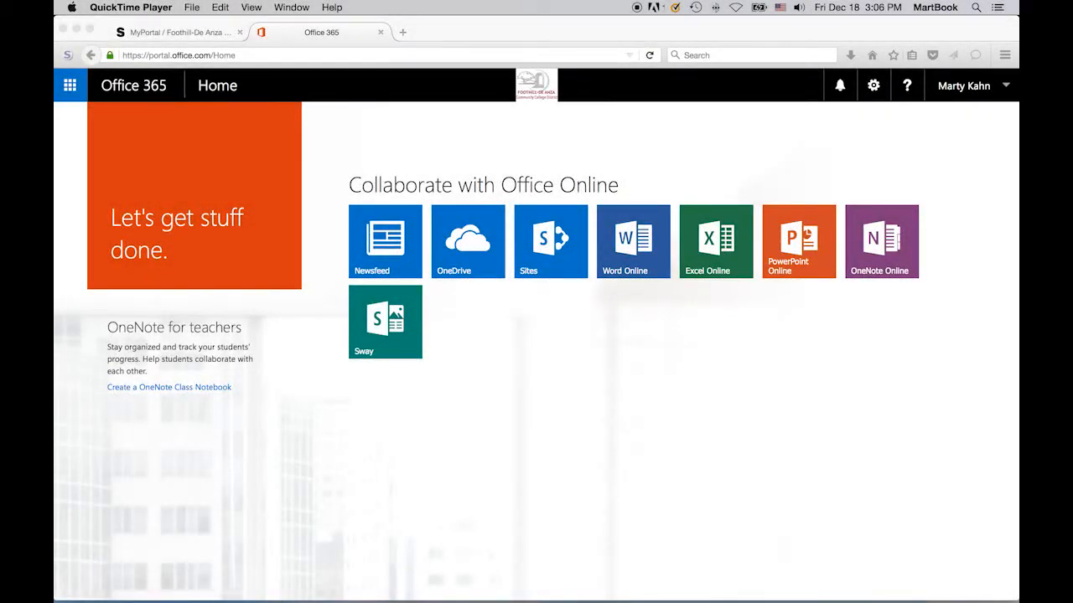
mouse_move(655, 289)
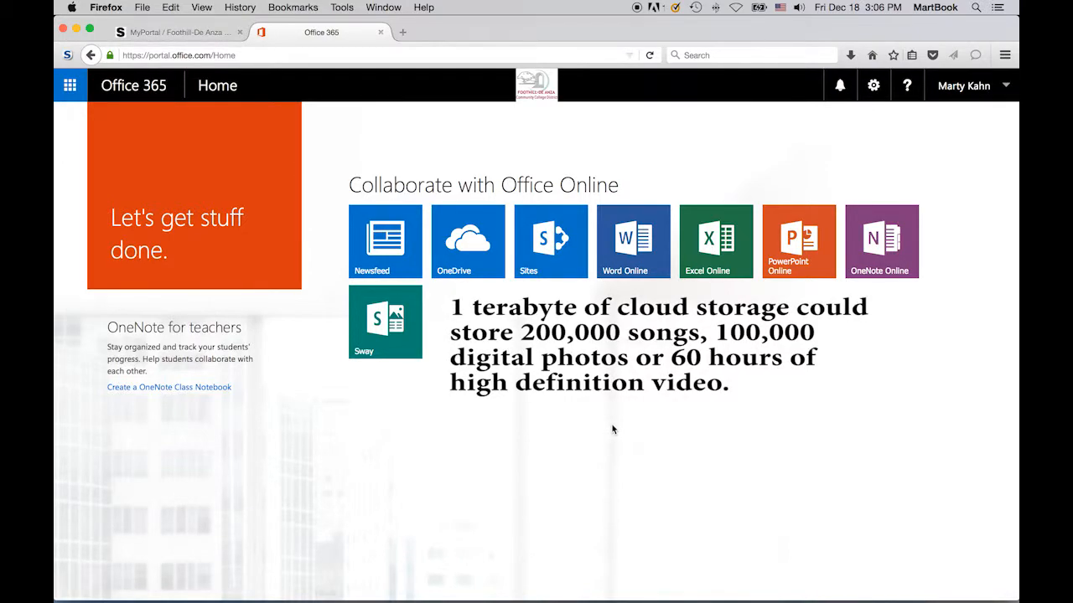
mouse_move(603, 426)
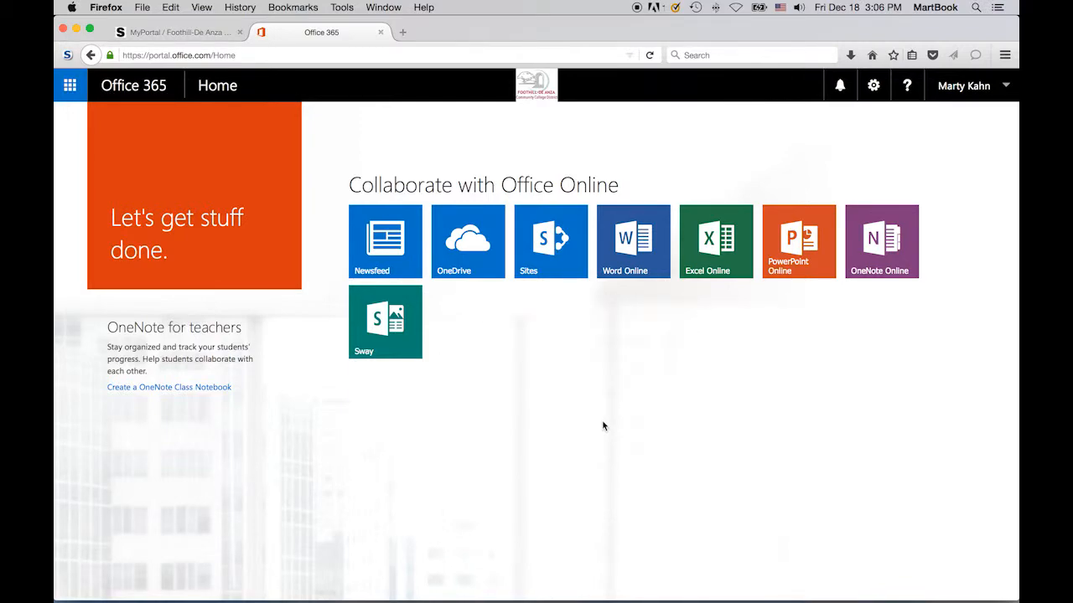
mouse_move(550, 328)
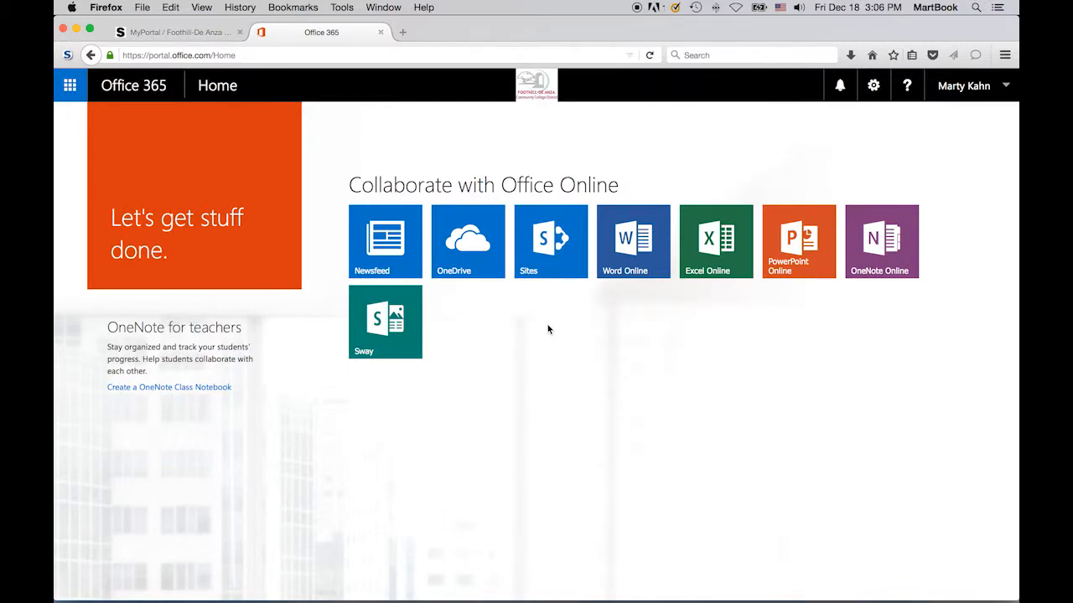
mouse_move(436, 329)
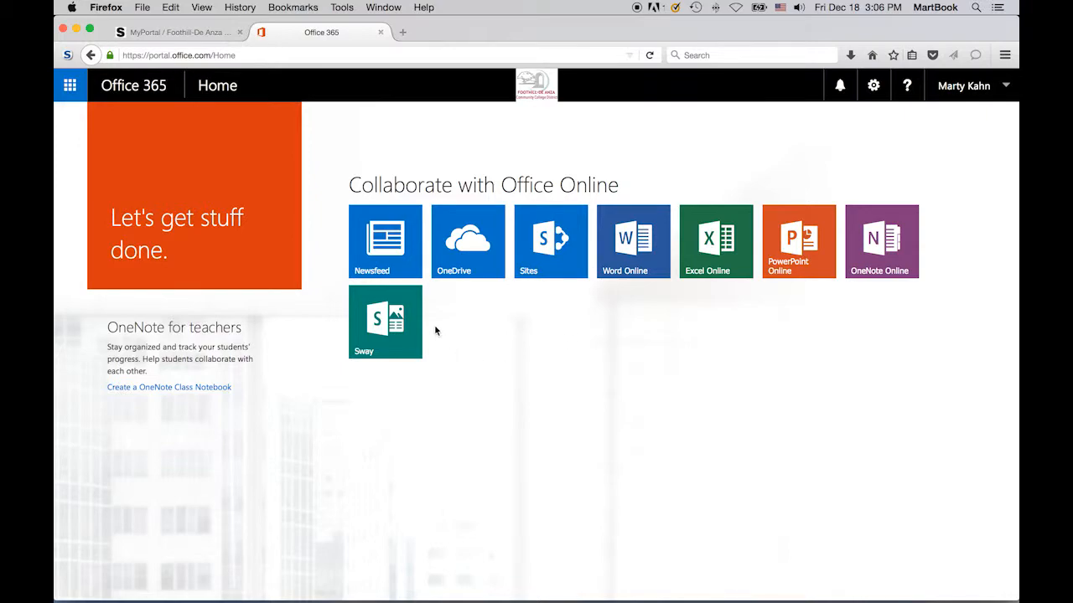
Open OneDrive from the Office 365 home page and move past the welcome screen
click(467, 241)
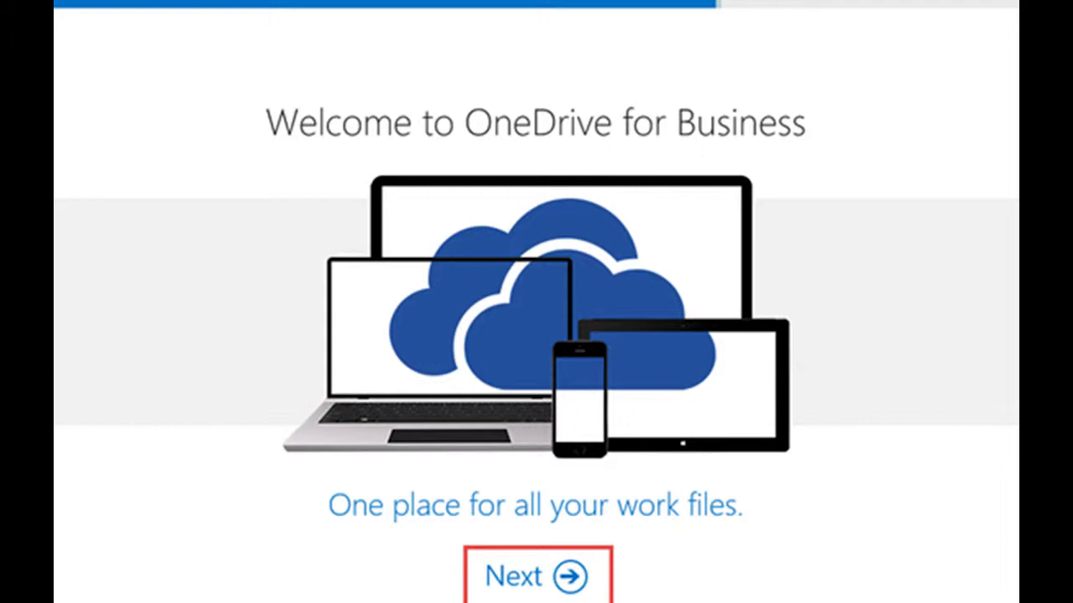
click(536, 576)
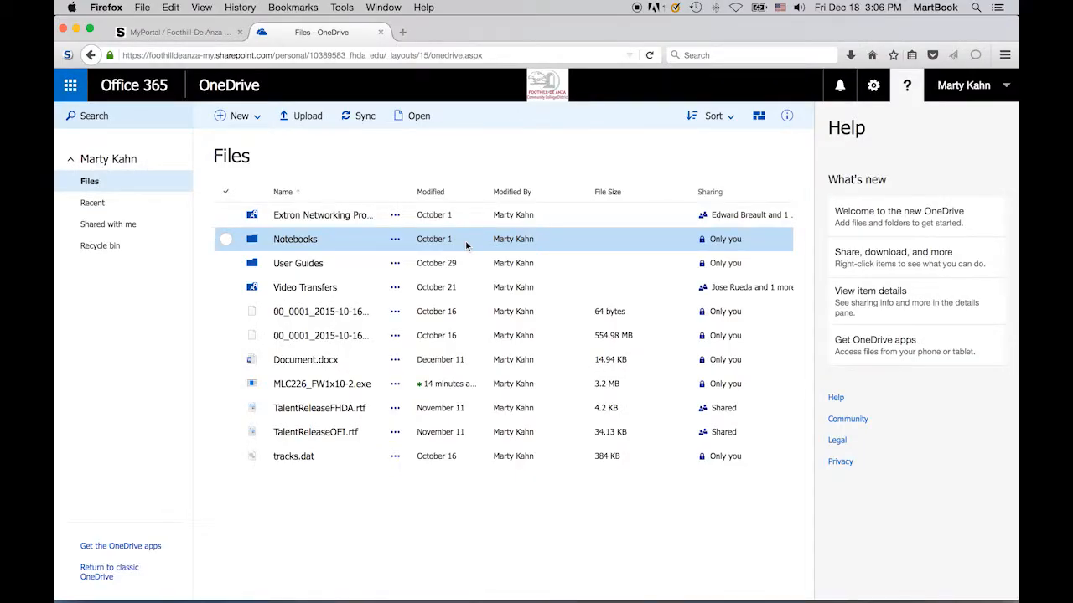
mouse_move(530, 228)
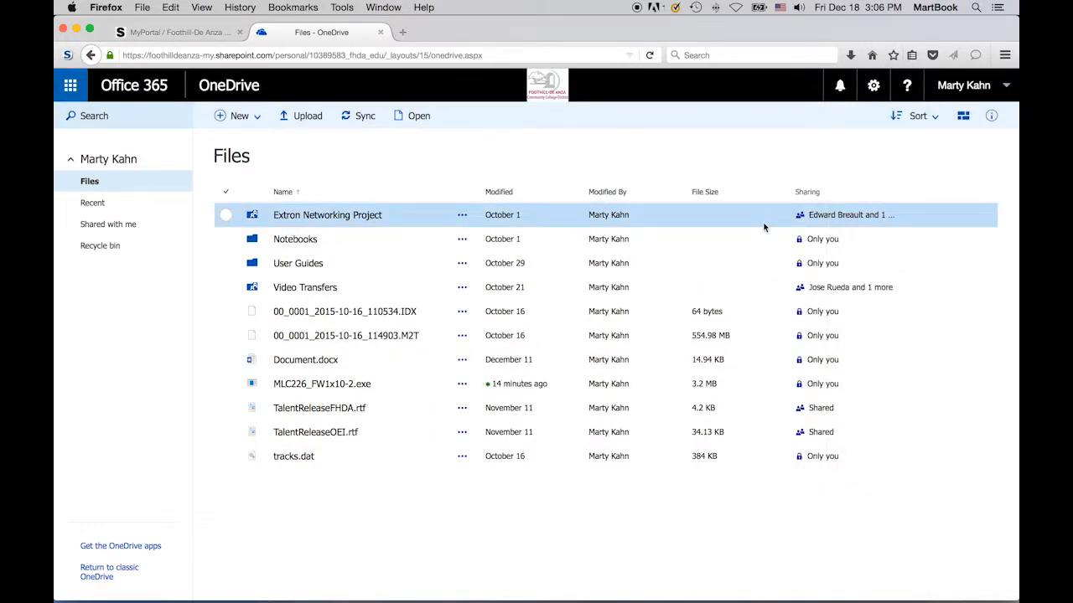
mouse_move(358, 115)
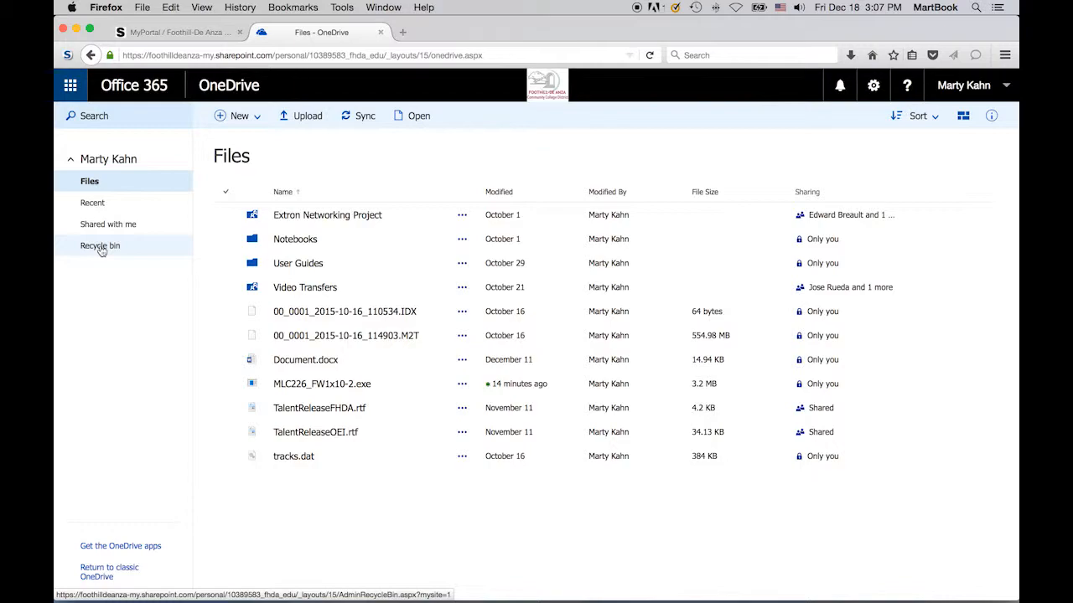
click(90, 115)
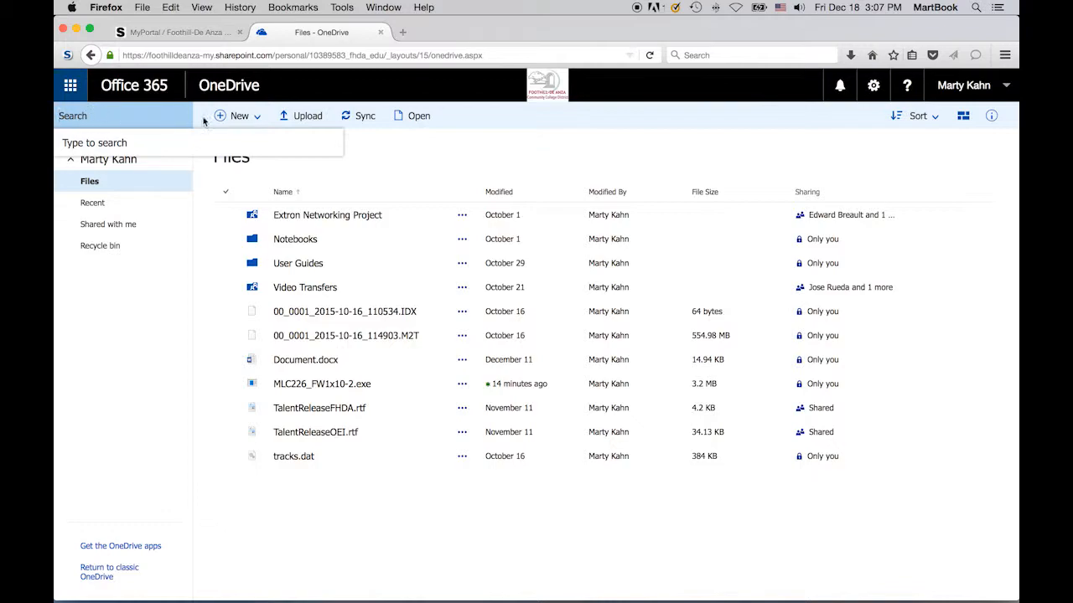
click(238, 116)
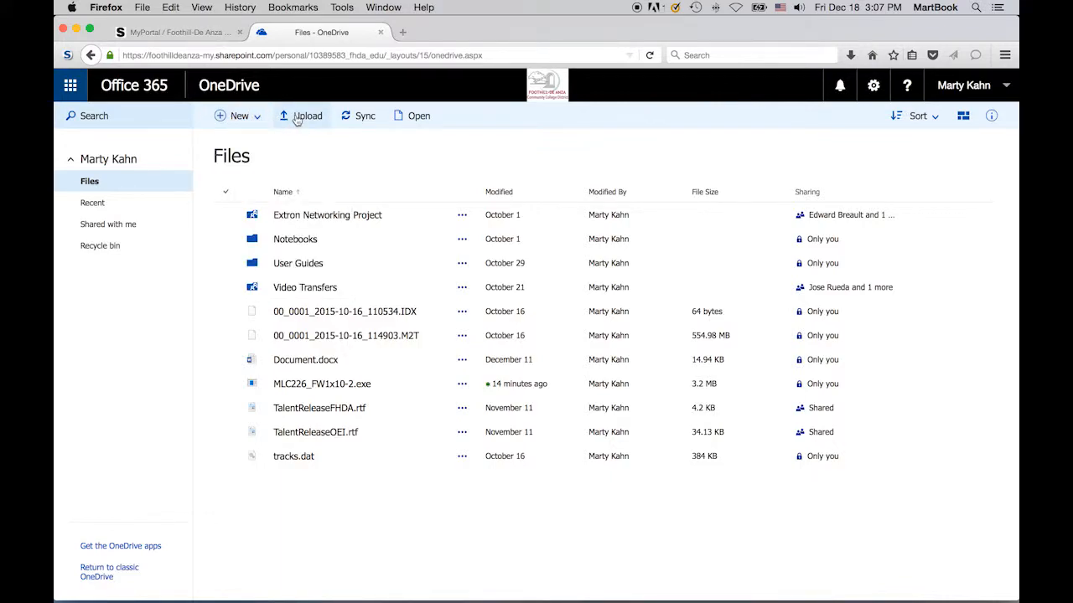
click(301, 116)
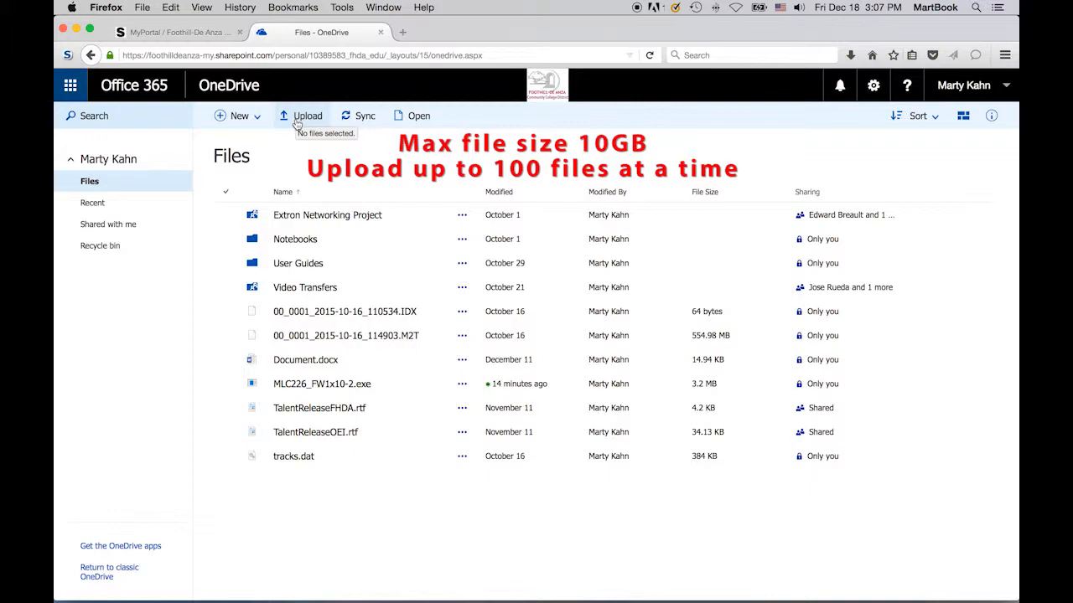
mouse_move(320, 124)
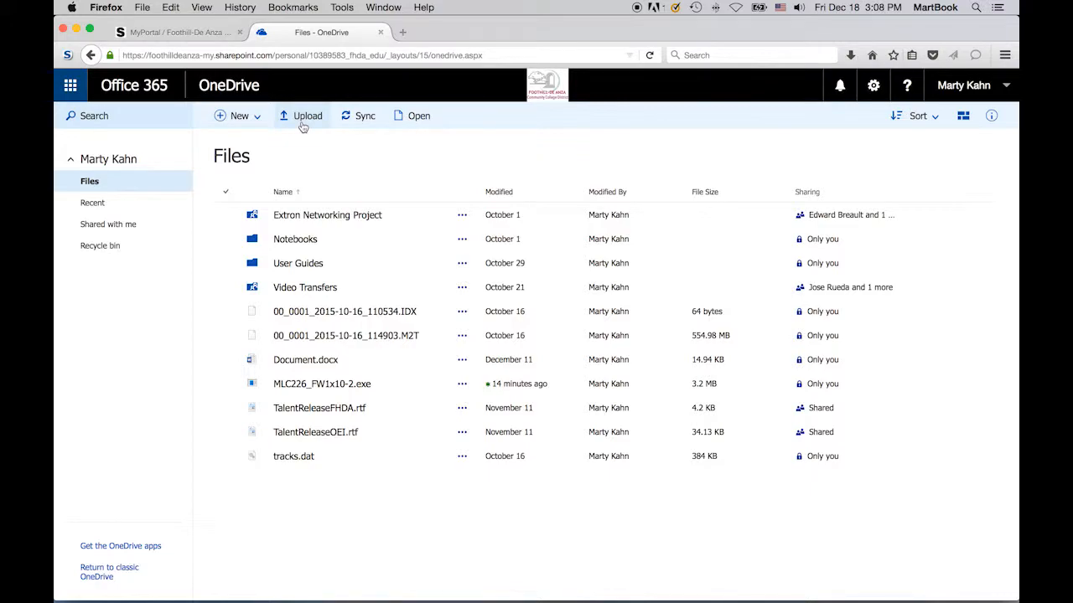
mouse_move(355, 126)
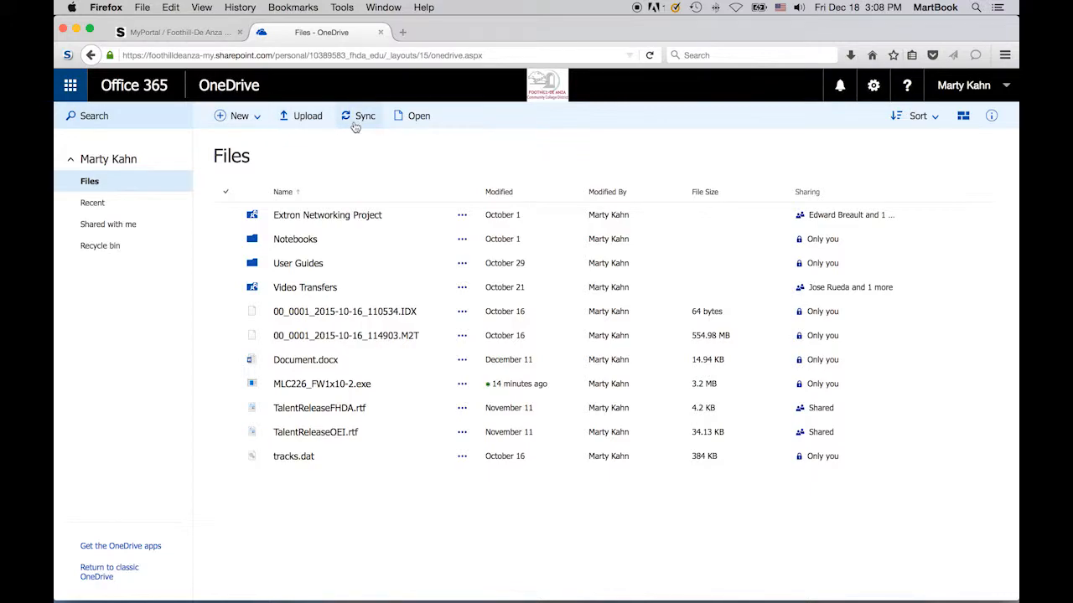
mouse_move(356, 124)
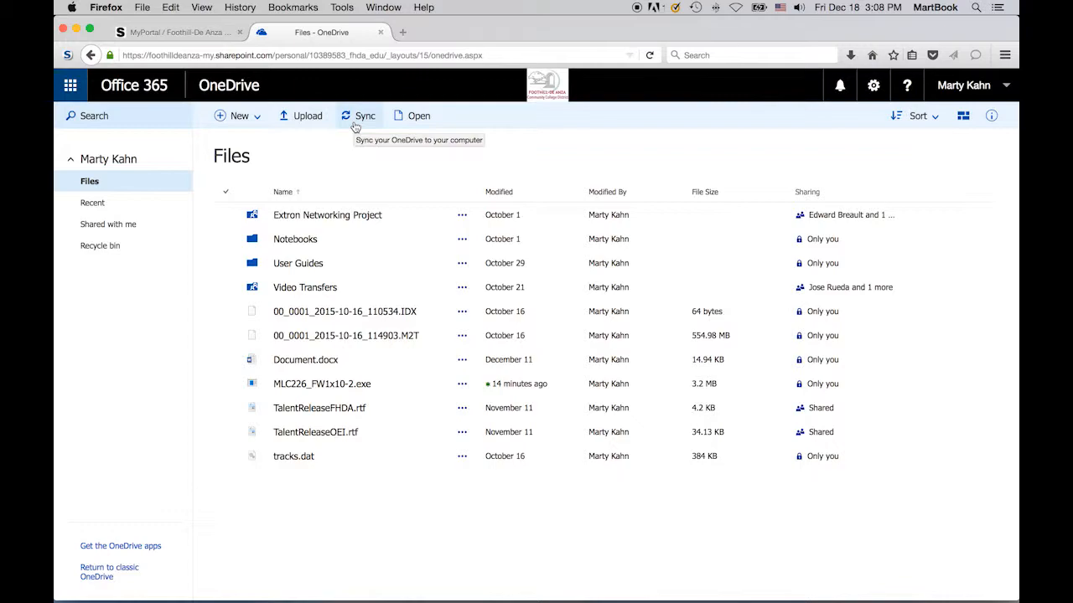
mouse_move(405, 126)
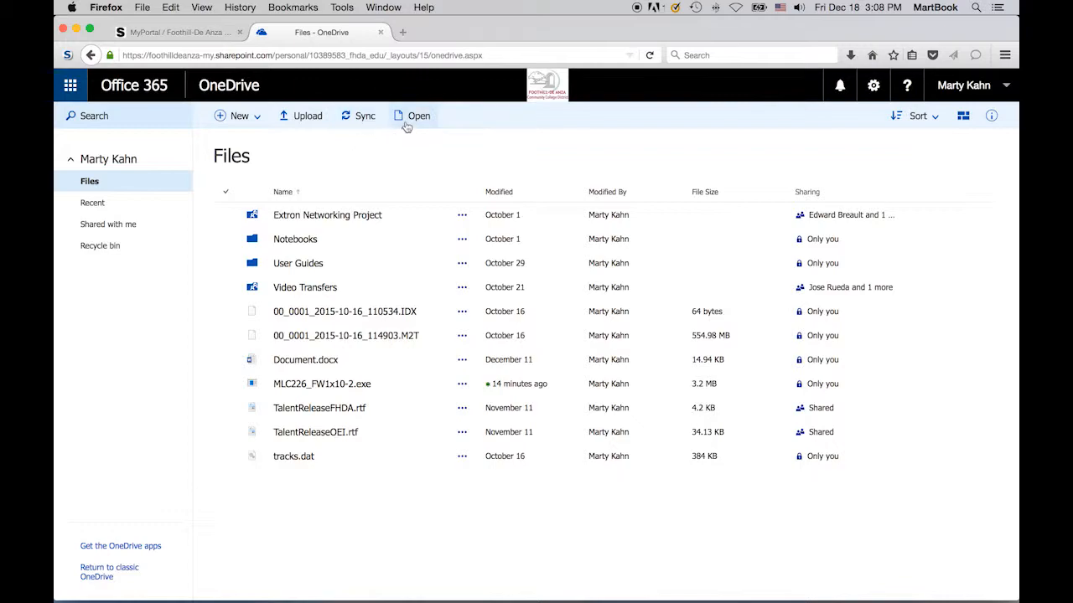
mouse_move(408, 124)
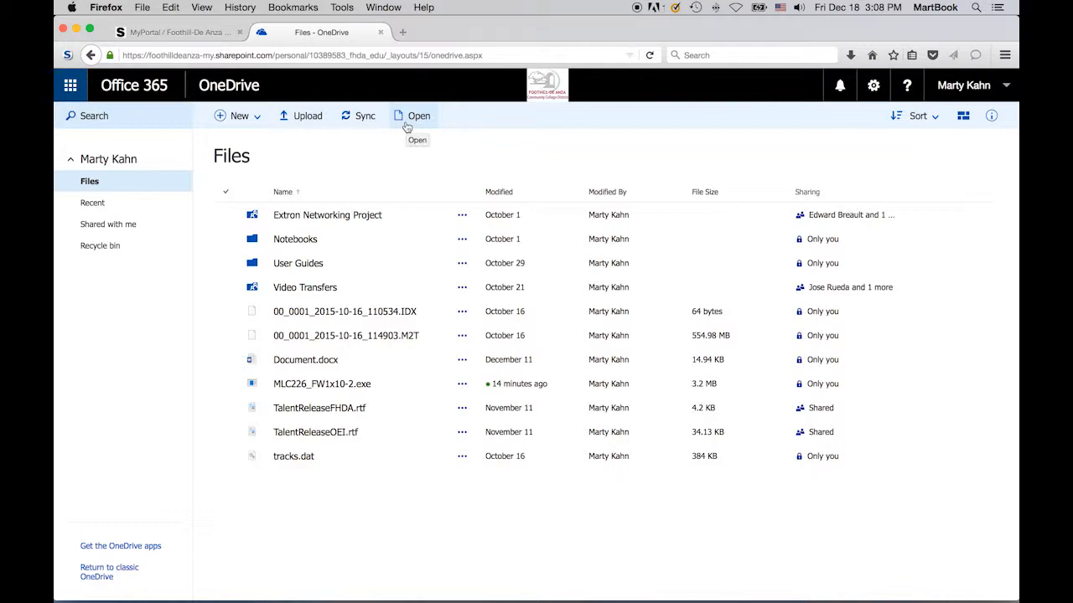
mouse_move(814, 121)
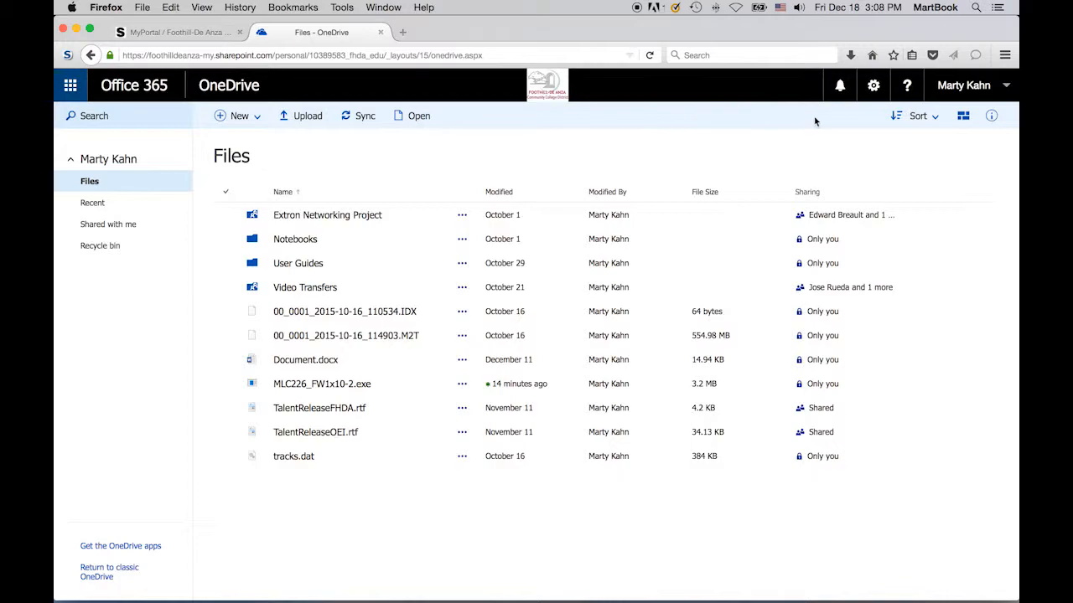
mouse_move(896, 117)
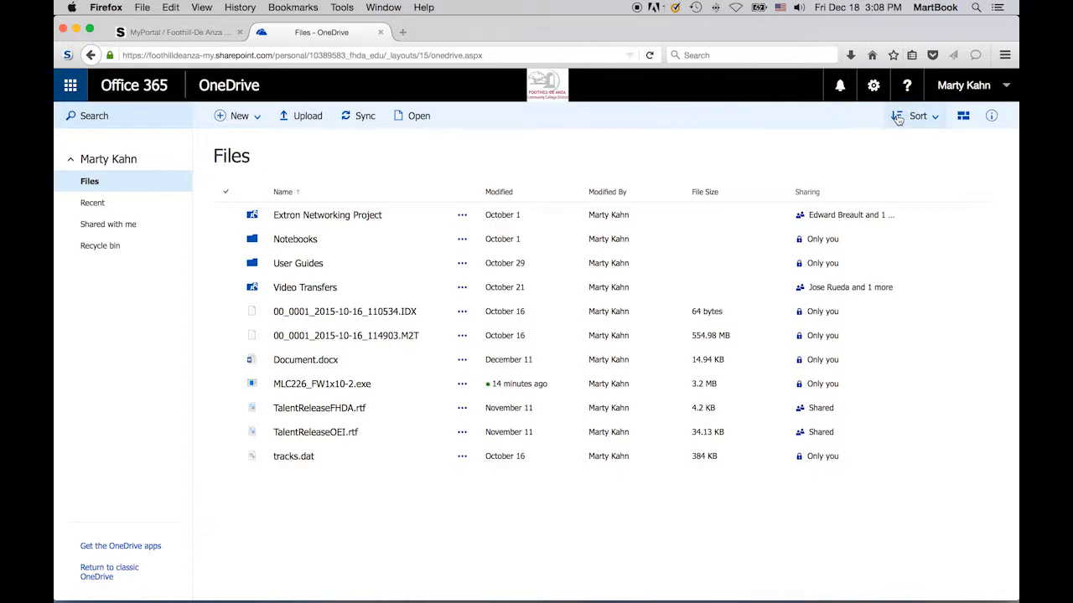
click(915, 116)
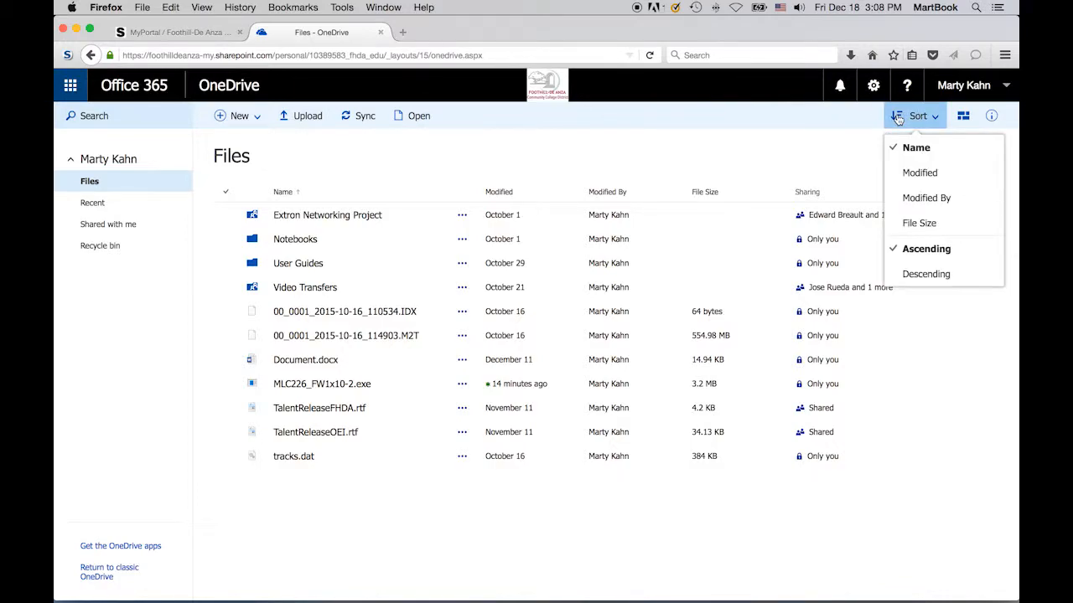
mouse_move(962, 115)
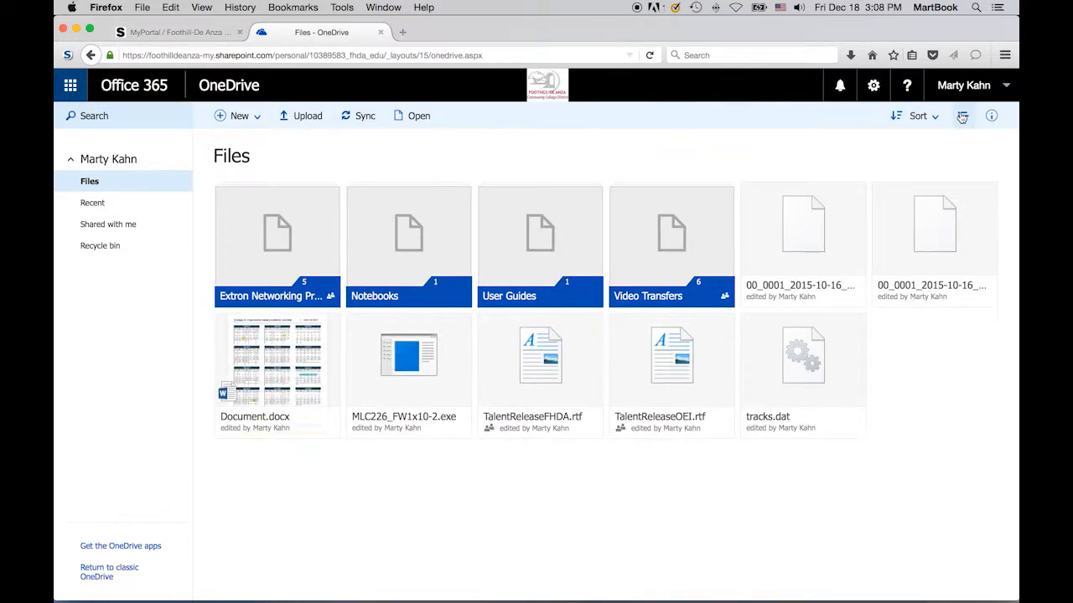
click(964, 117)
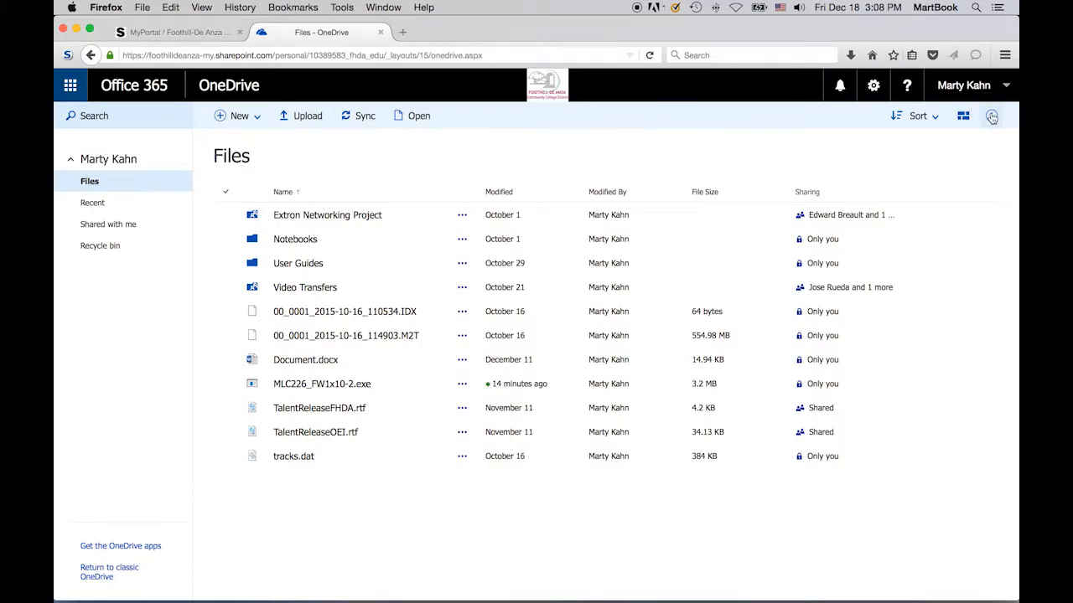
click(1000, 115)
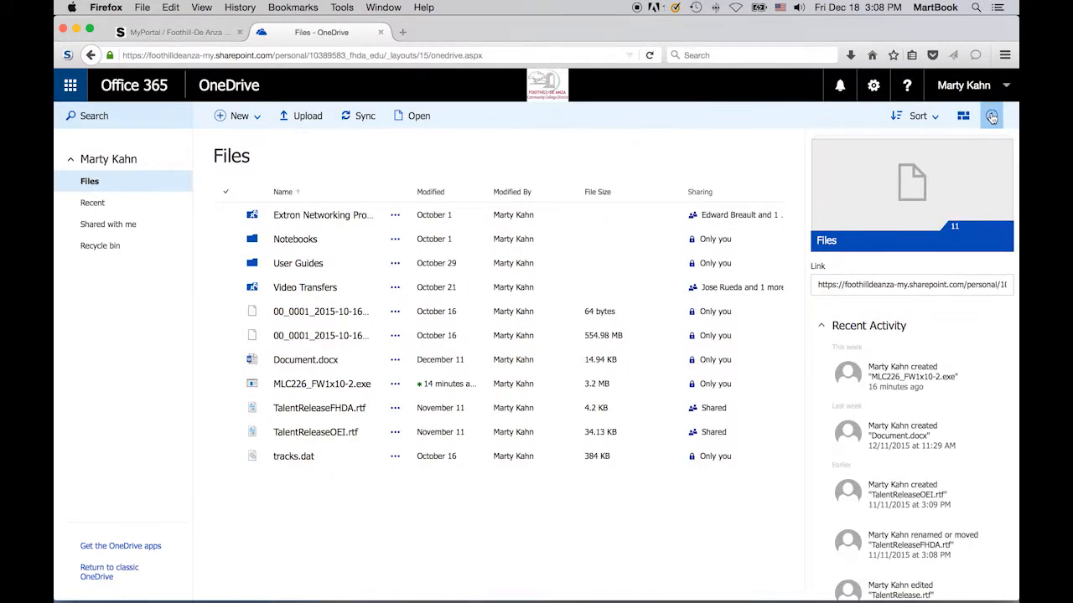
click(992, 116)
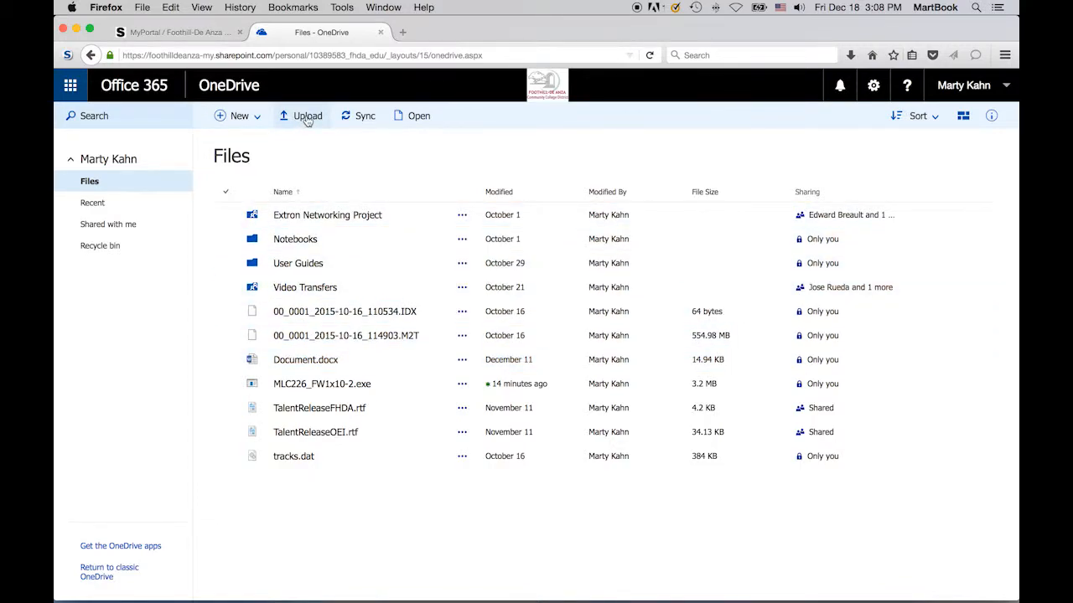
Start an upload, browse into the Office 365 folder, then cancel without choosing a file
click(307, 115)
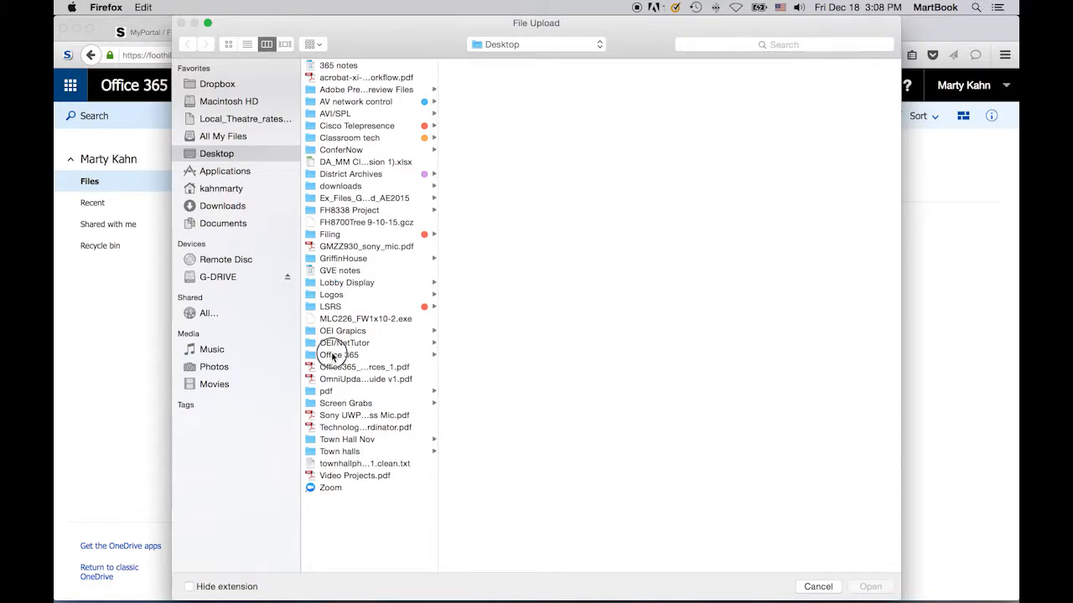
click(338, 356)
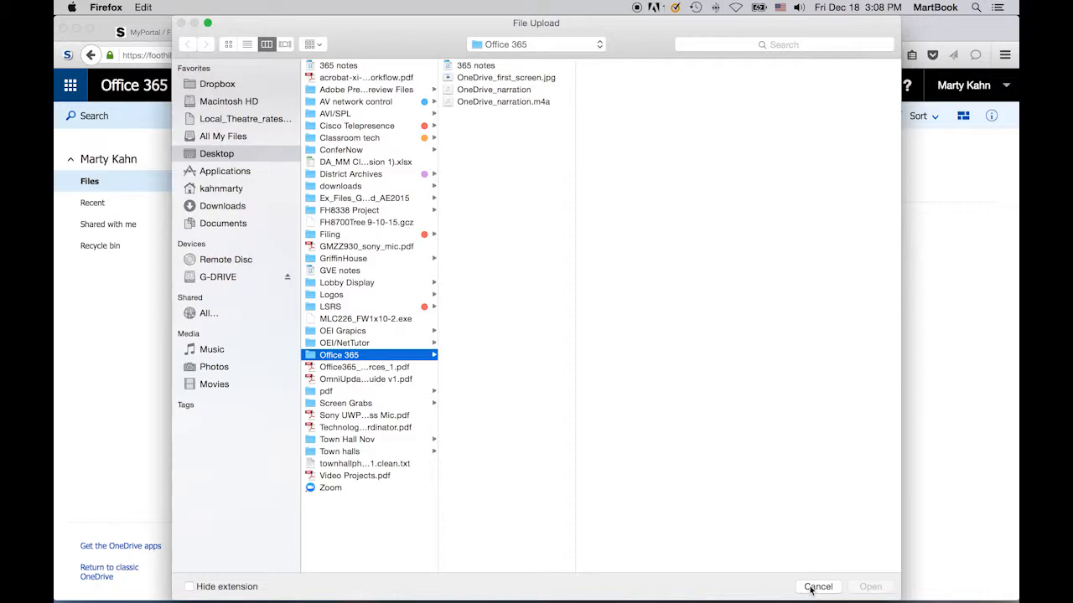
click(817, 587)
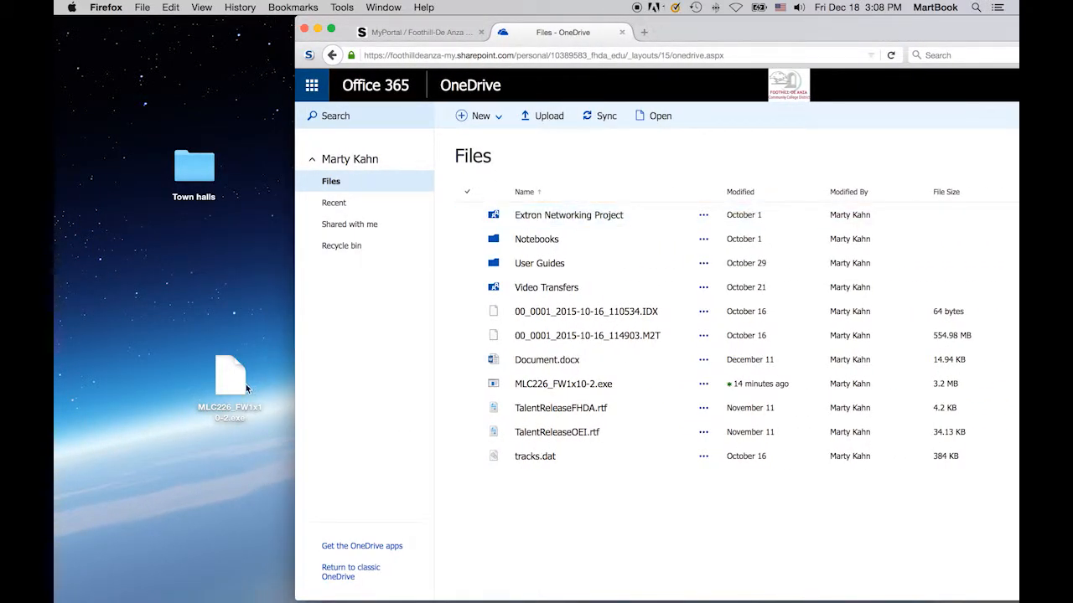
Drop the desktop file onto the Files list, which fails with '1 item wasn't uploaded'
click(229, 378)
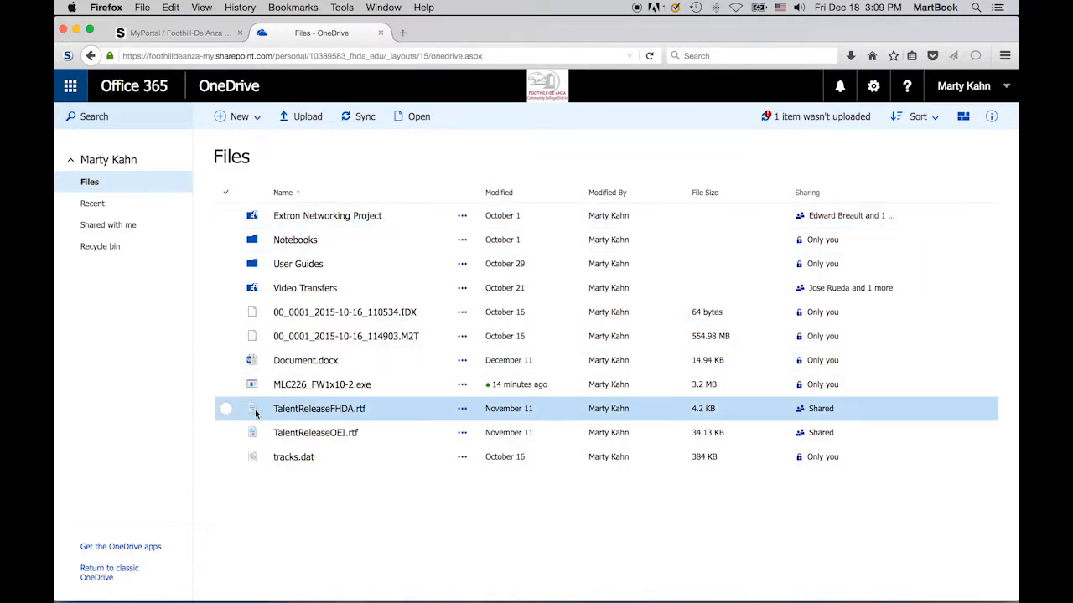
click(224, 409)
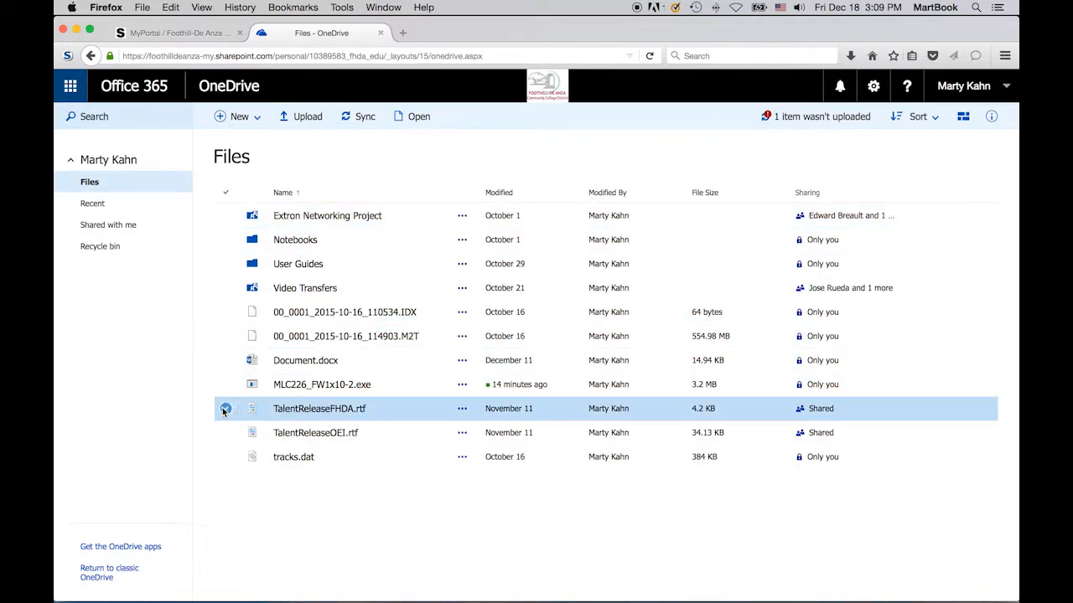
click(225, 409)
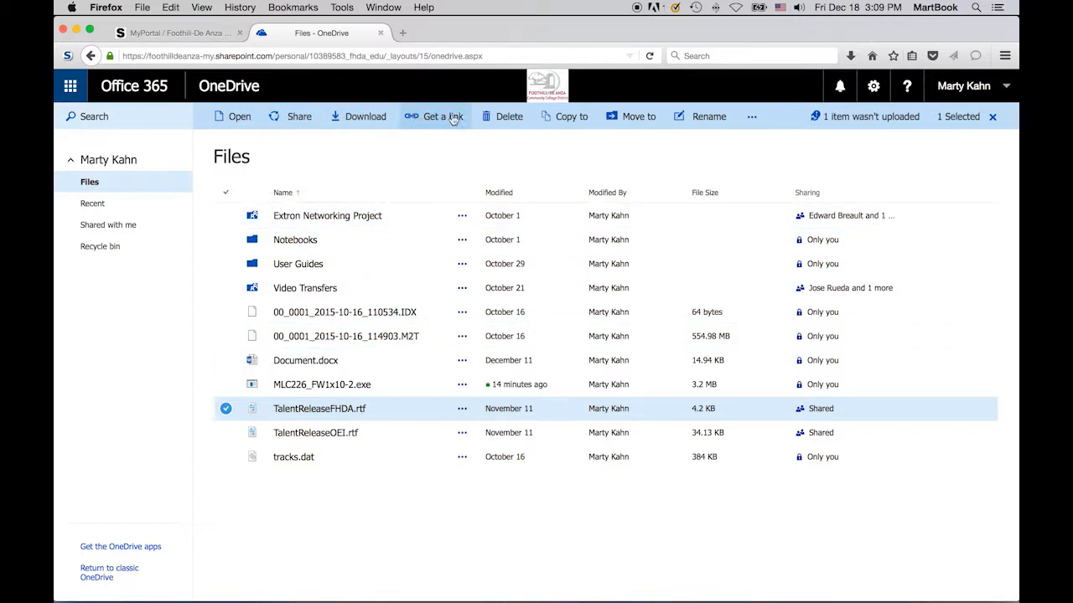
mouse_move(489, 118)
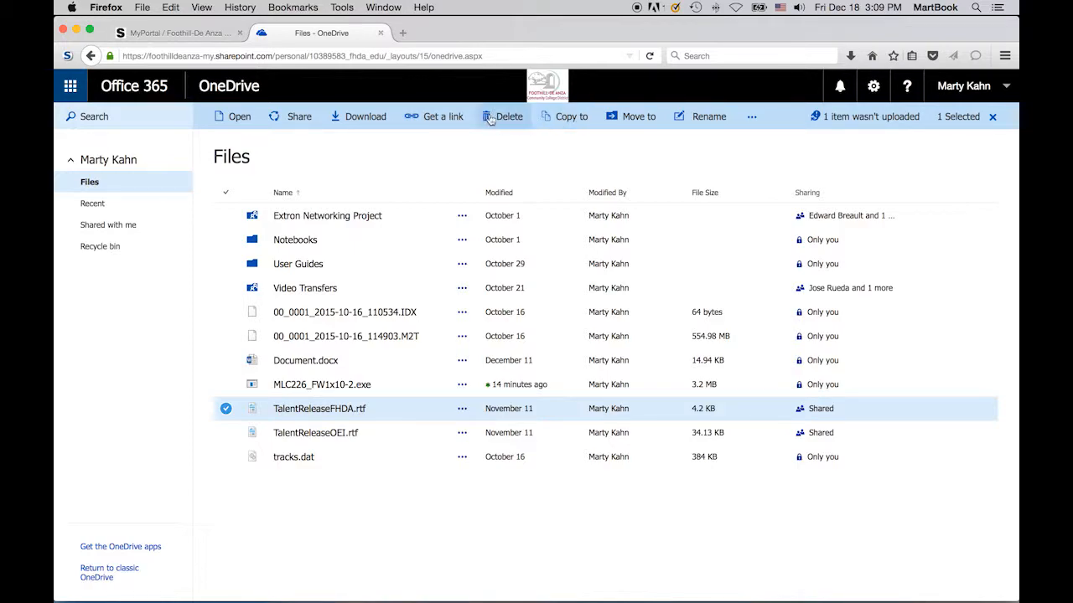
click(238, 118)
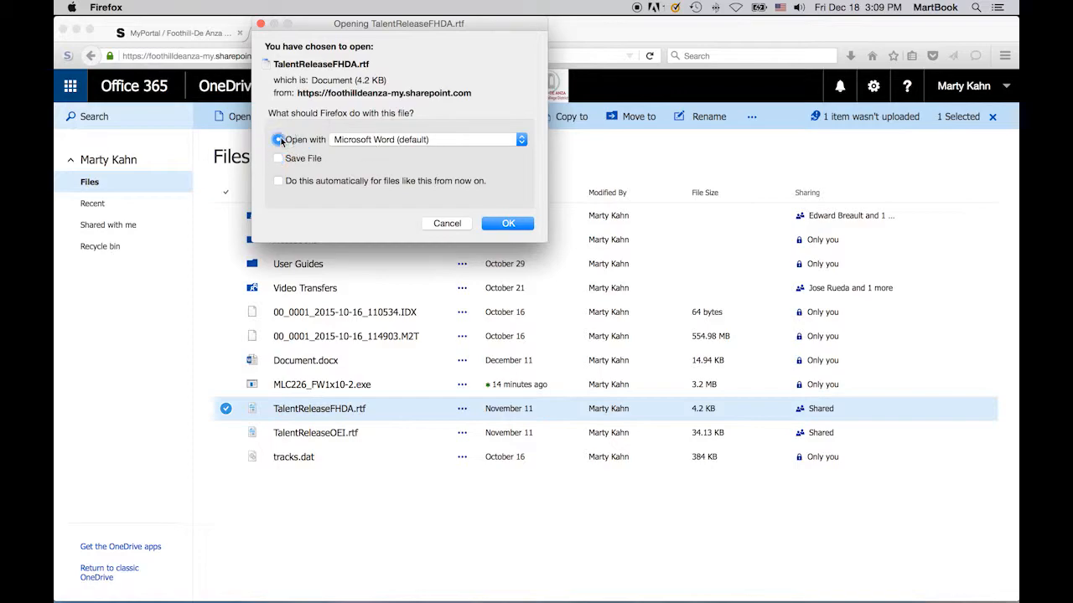
click(278, 139)
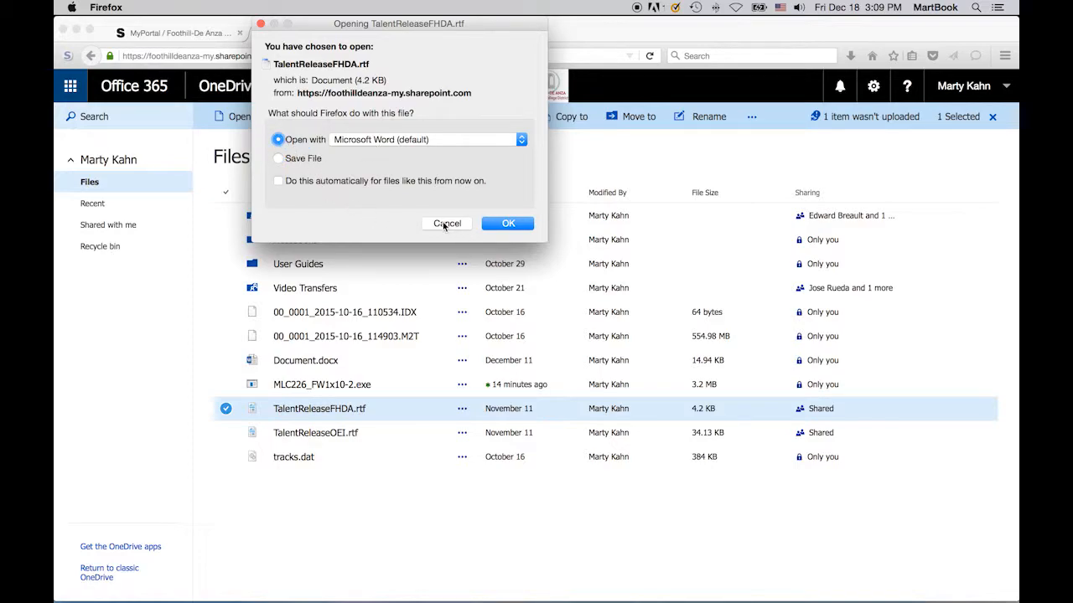
click(446, 223)
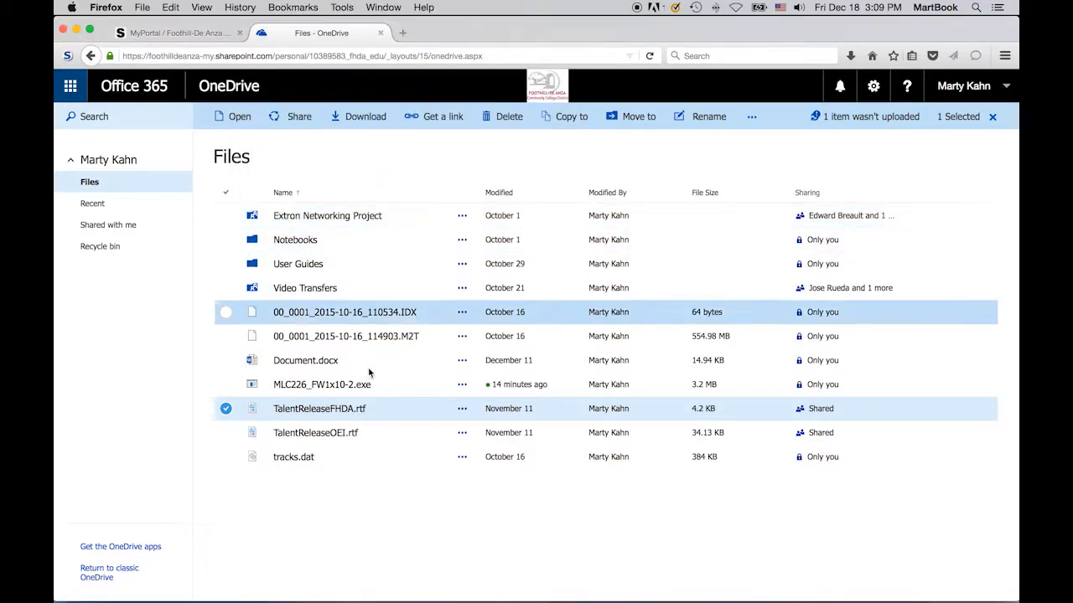
Open Document.docx in Word Online, return to OneDrive, close the video preview and show Files
click(225, 312)
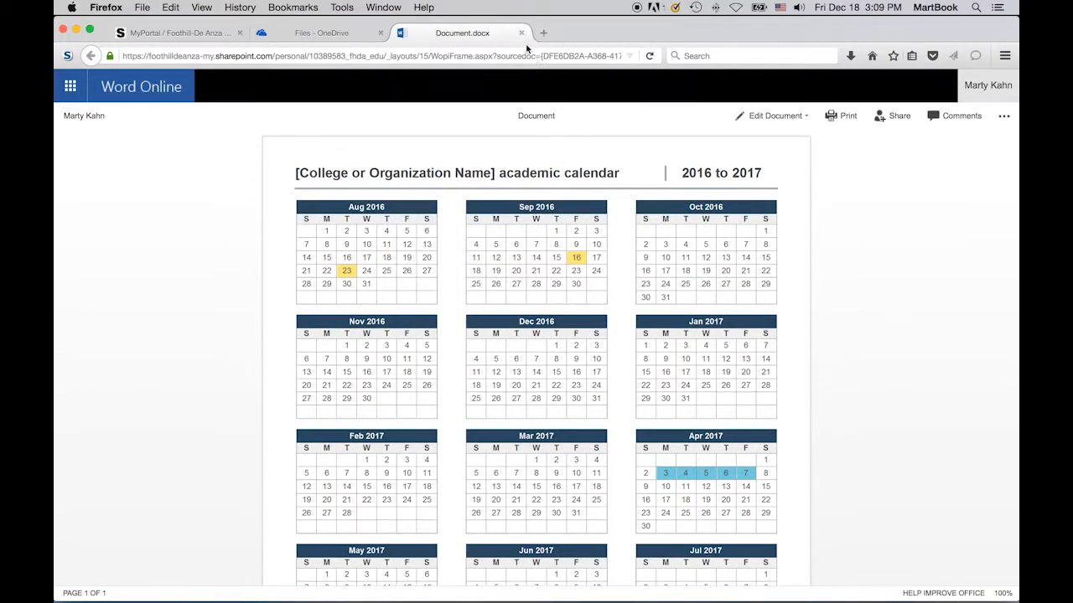
click(329, 33)
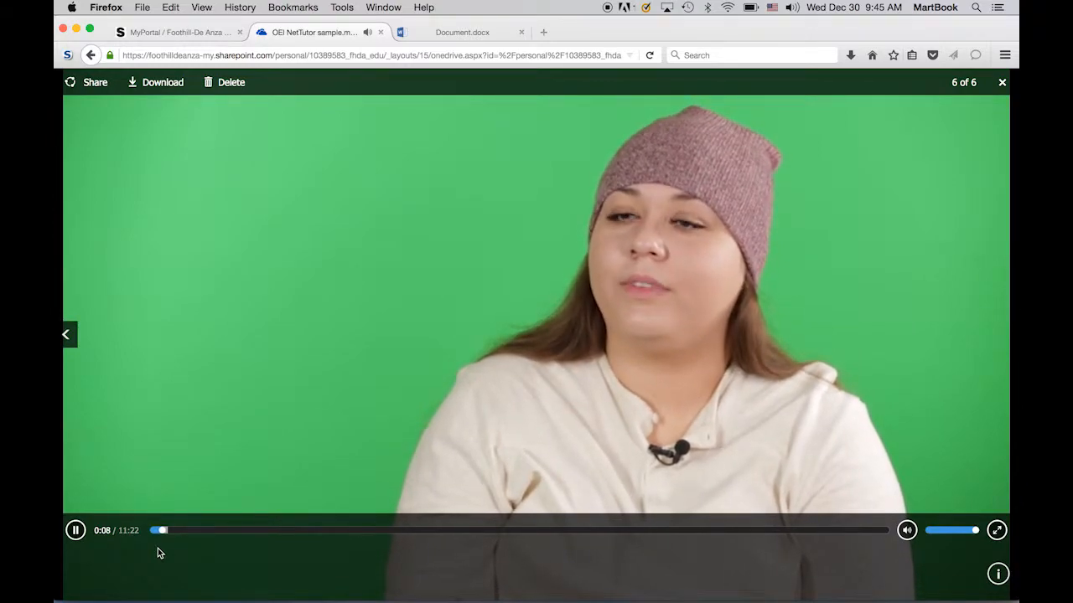
click(1001, 82)
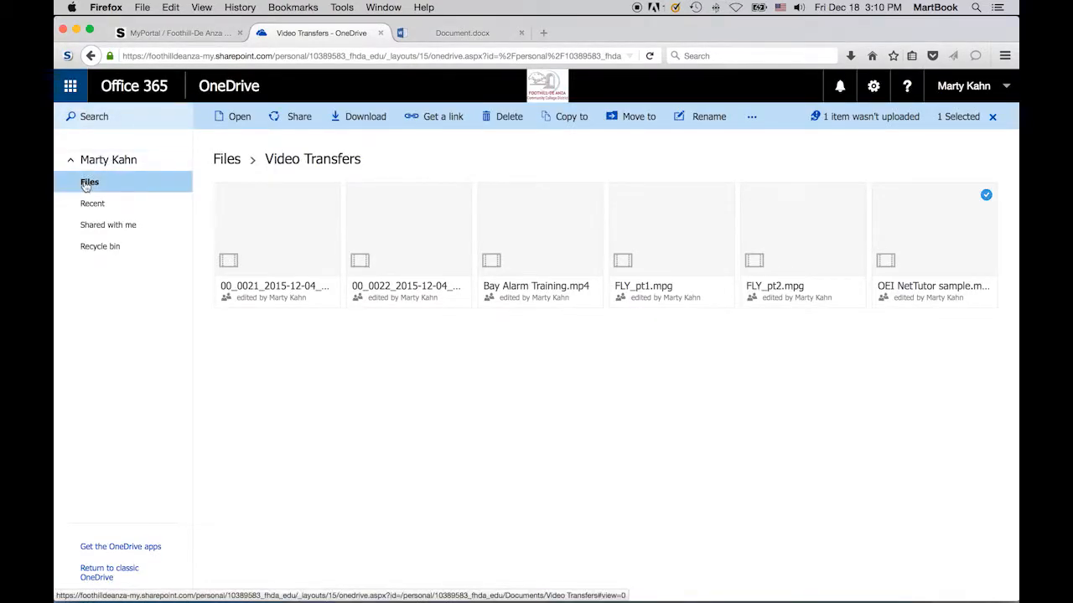
click(90, 181)
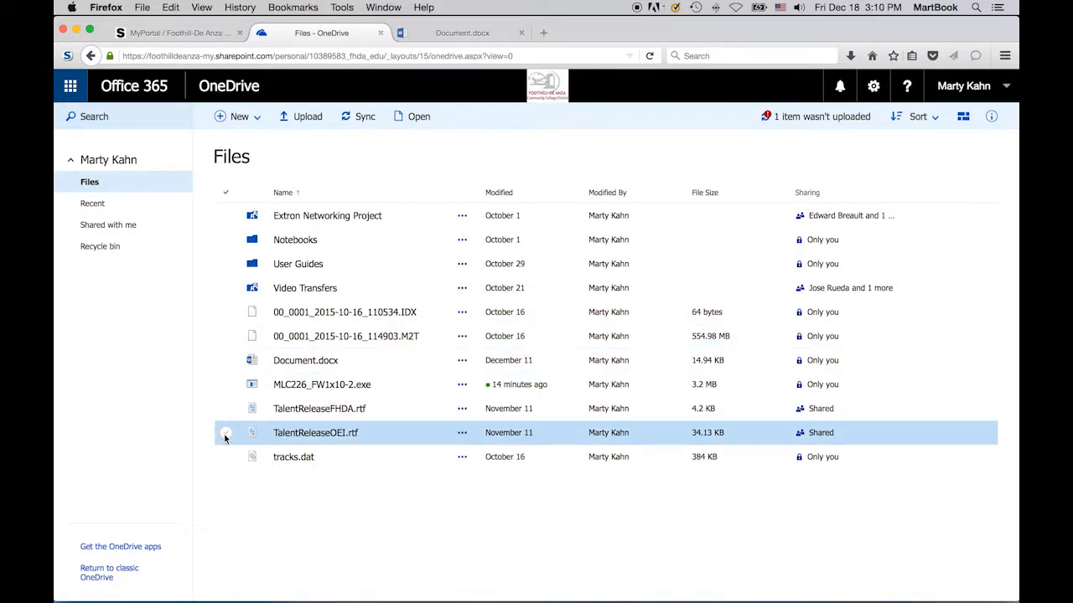
Share TalentReleaseOEI.rtf and add colleague Joe from the directory suggestions as invitee
click(225, 433)
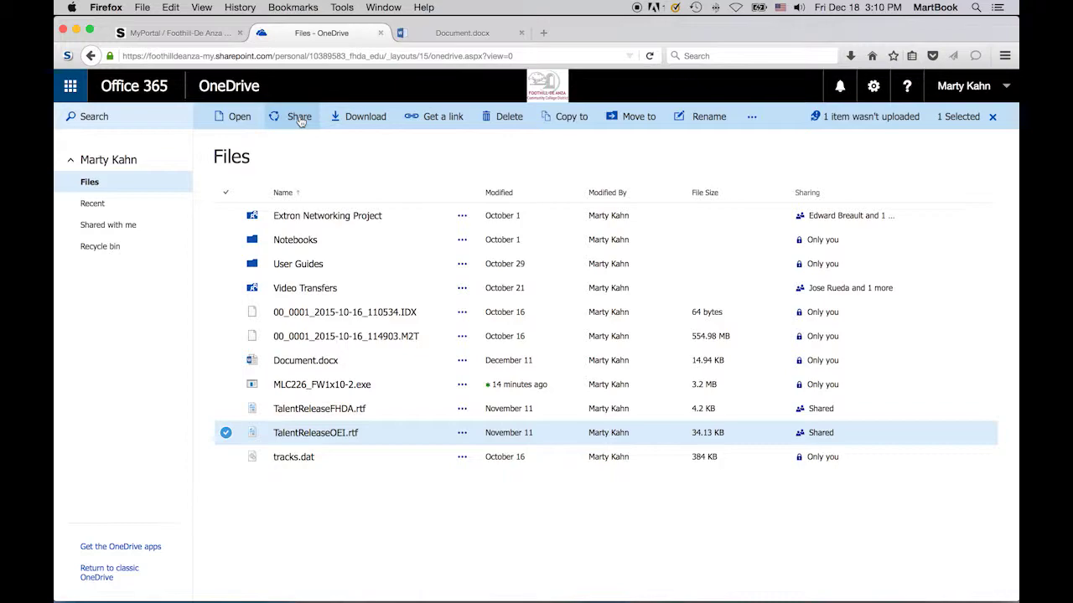
click(299, 117)
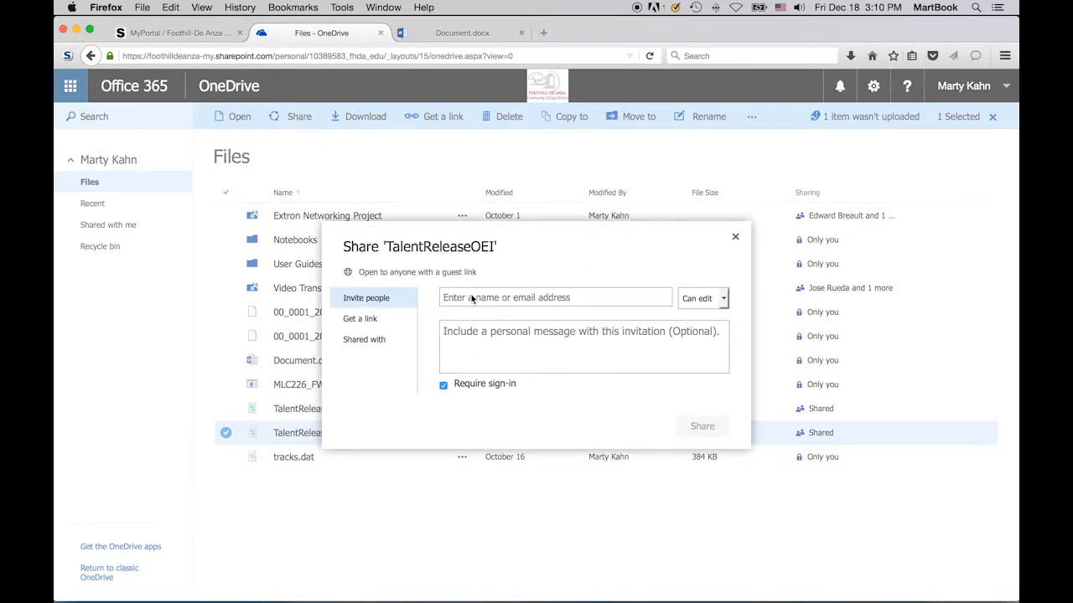
click(556, 298)
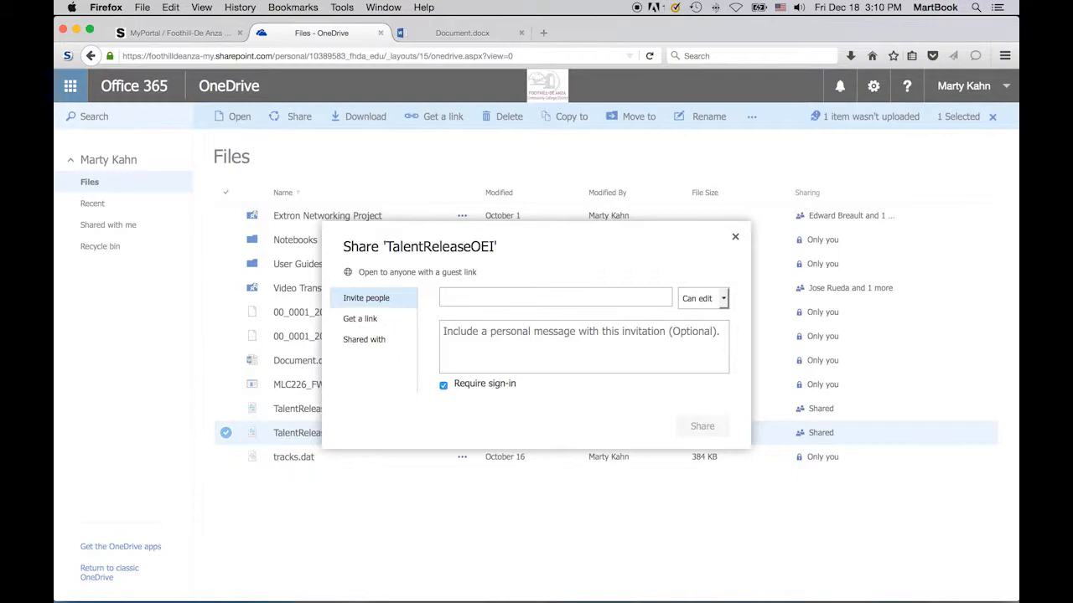
text(Joe)
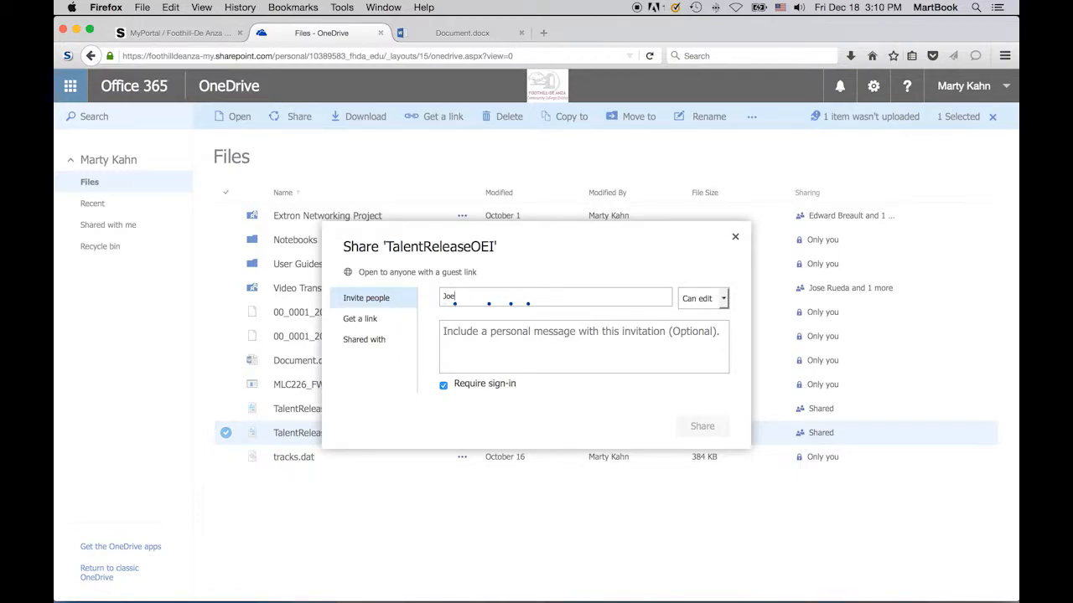
text(Joe)
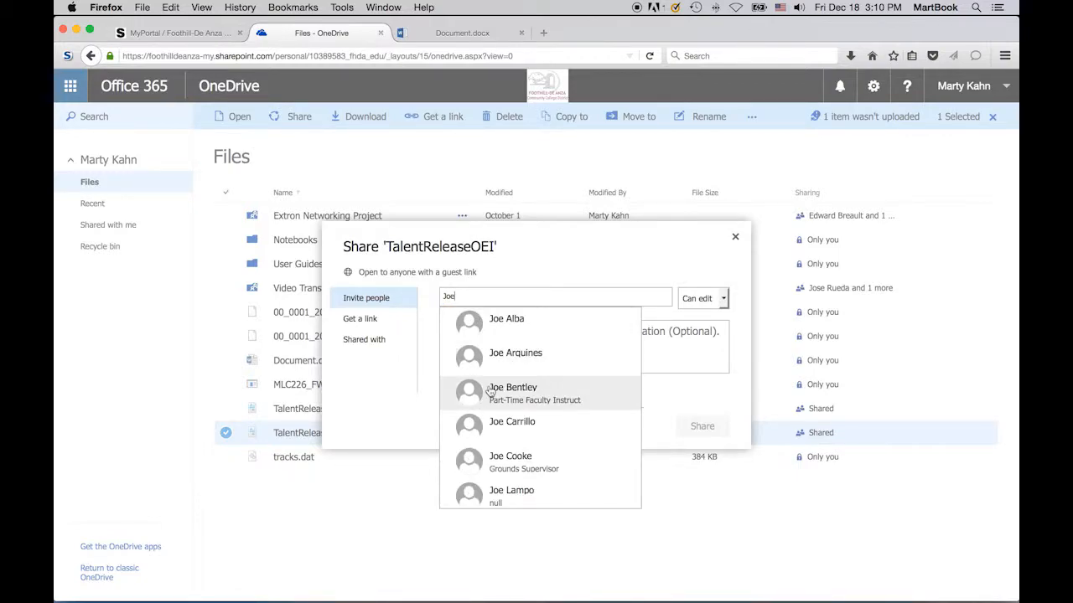
scroll(down, 3)
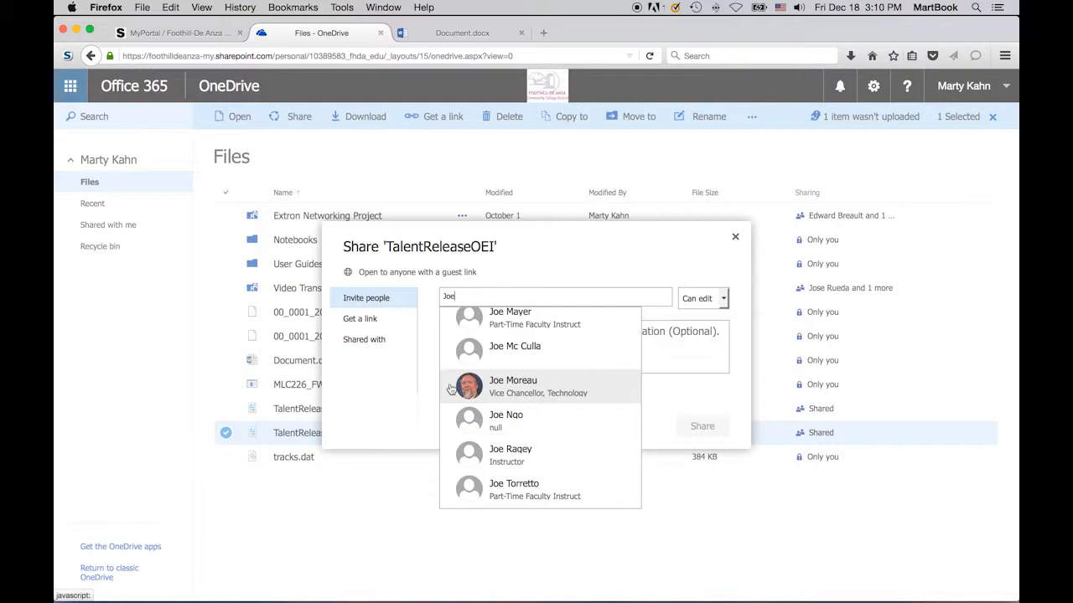
click(538, 387)
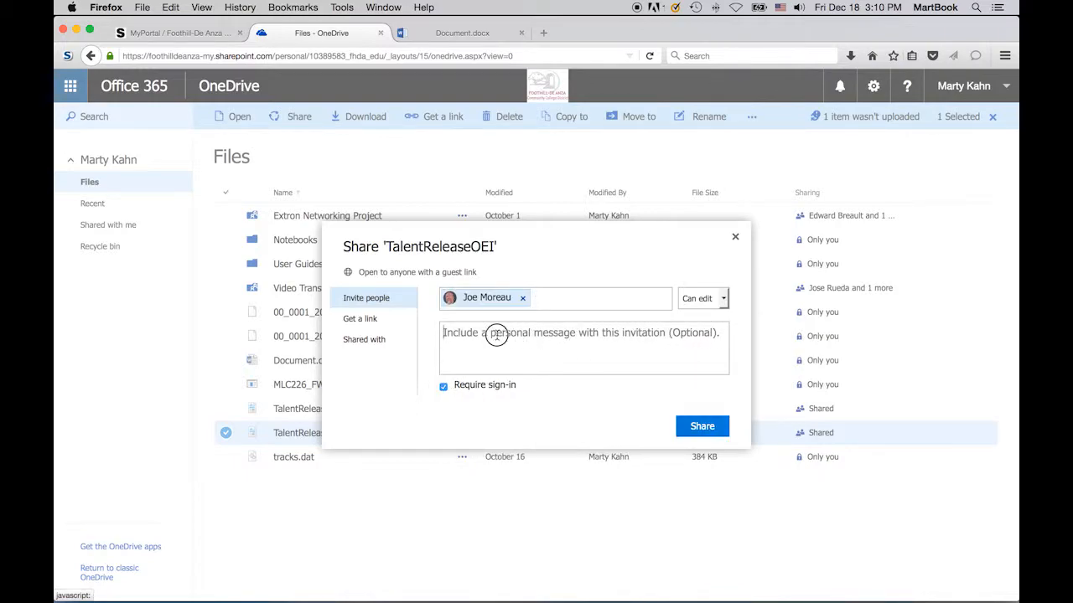
Write the personal message 'Here is the file we discussed.' in the invitation
text(Here is the file we)
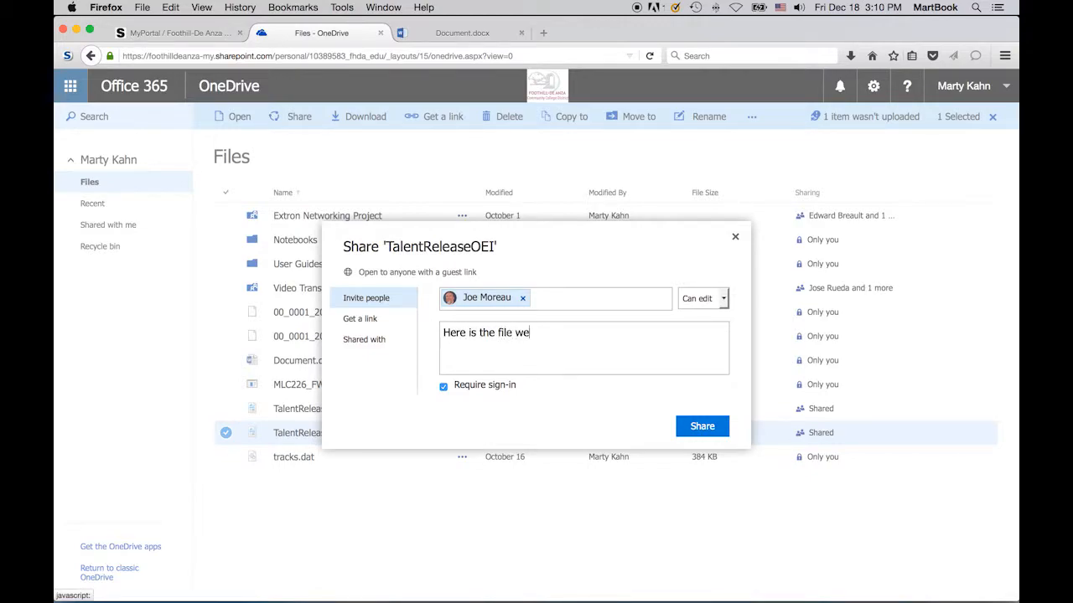
text(discussed.)
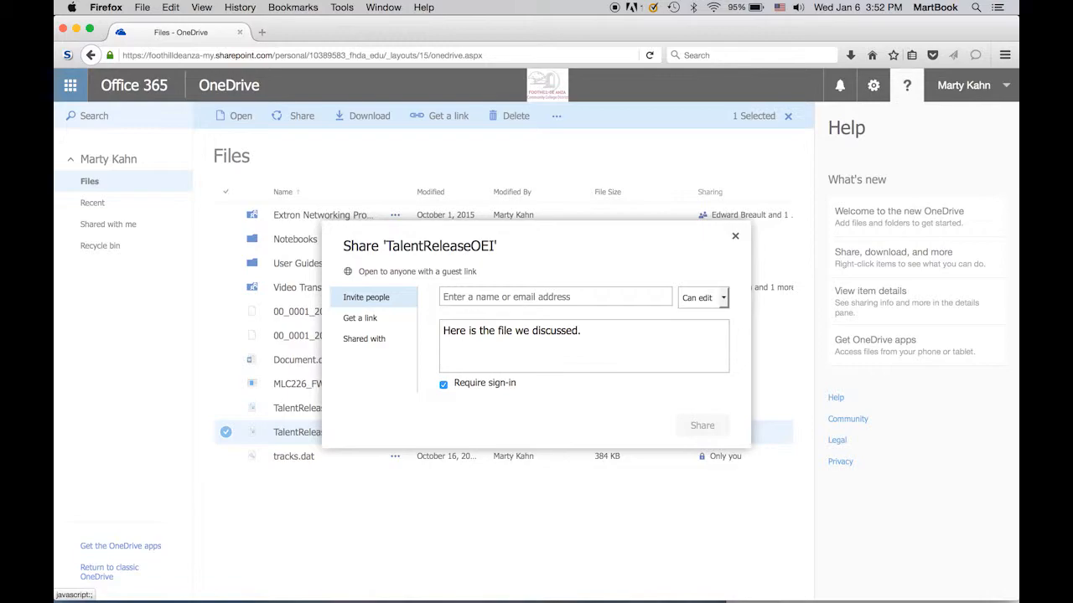
click(554, 296)
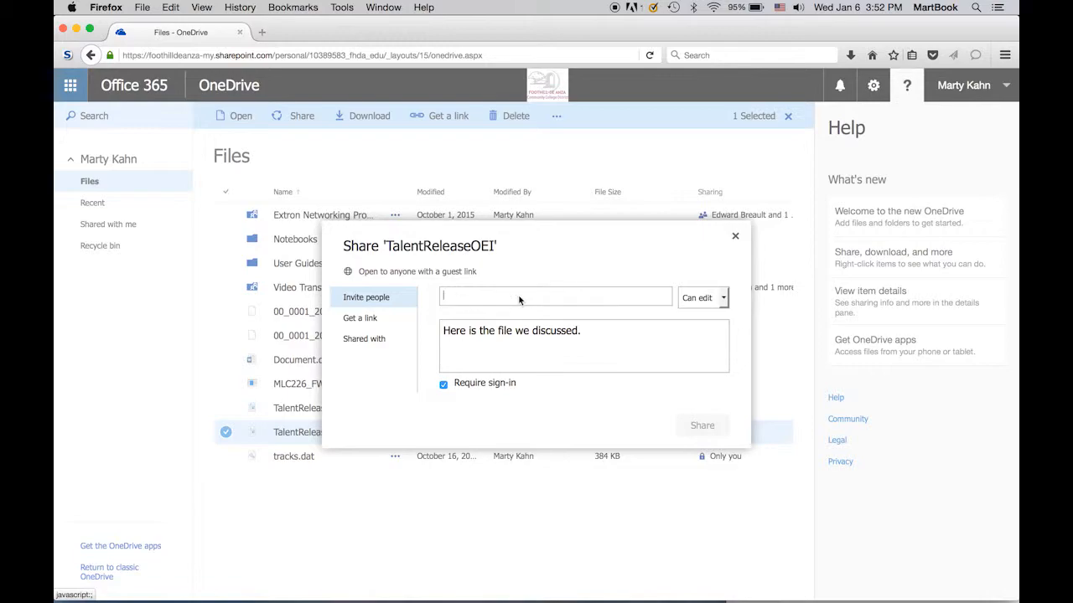
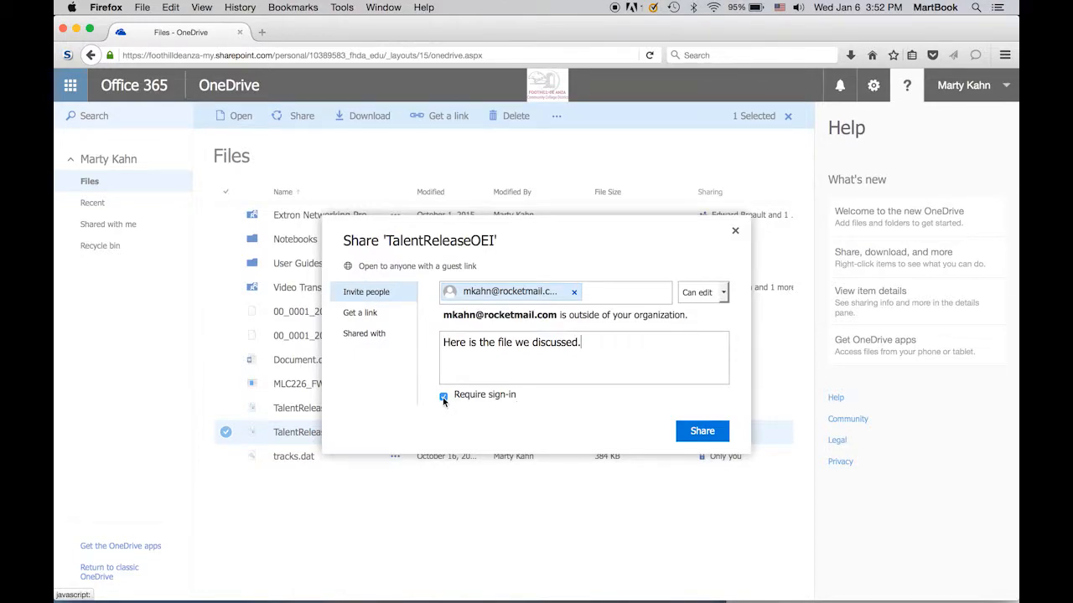
click(443, 395)
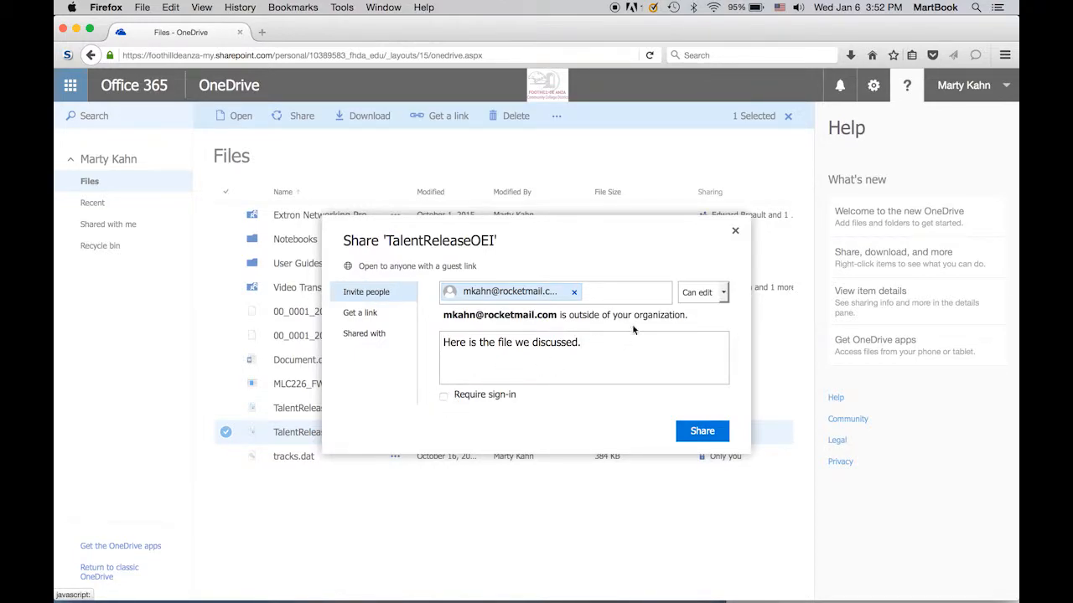
click(700, 292)
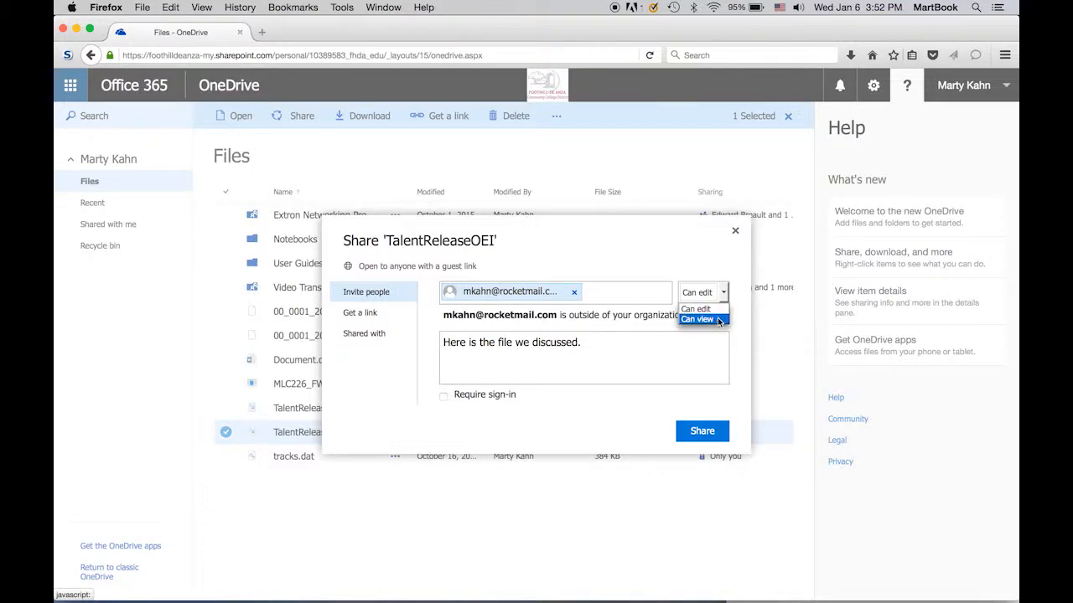
click(696, 308)
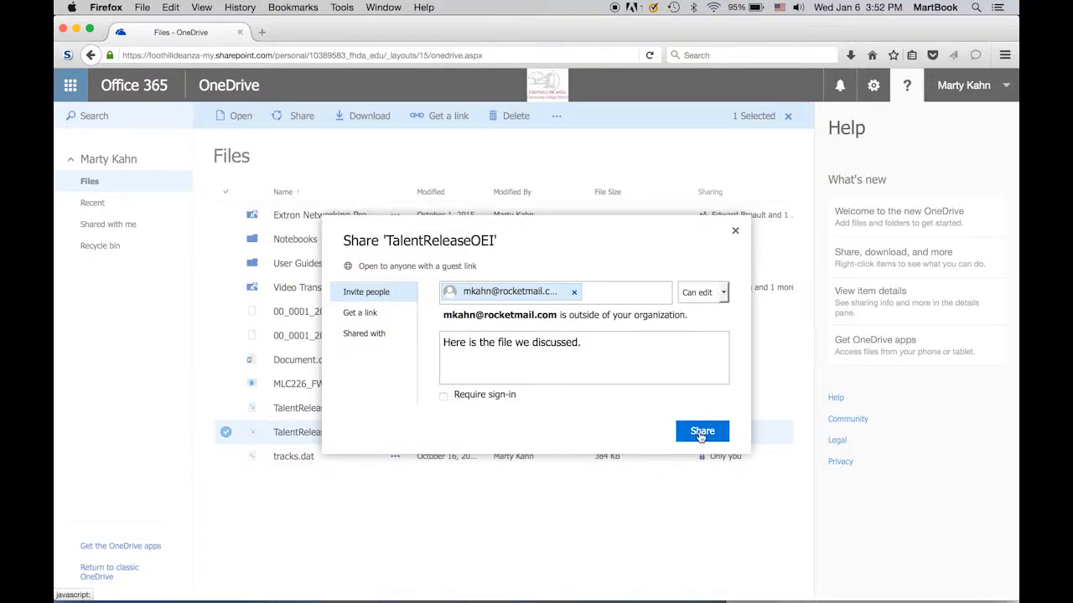
click(703, 430)
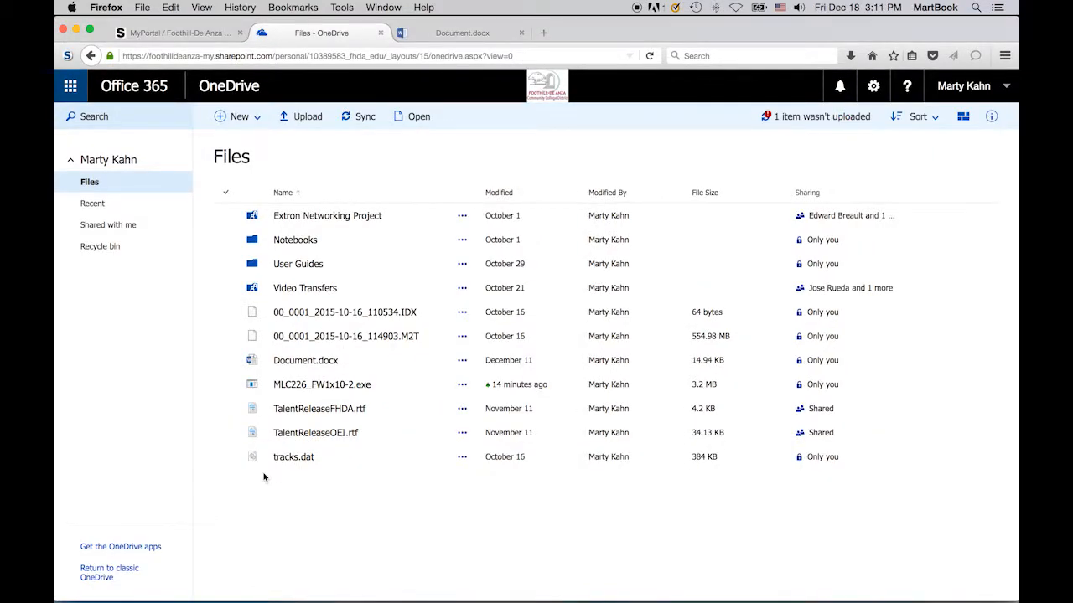
mouse_move(143, 99)
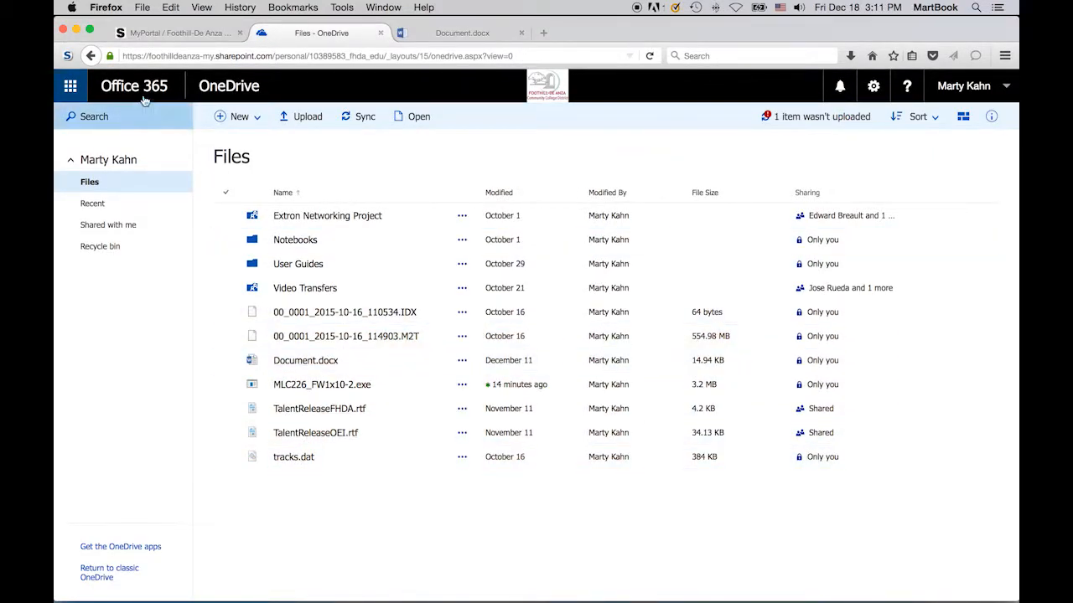
Return to the Office 365 home page from the top bar
click(134, 85)
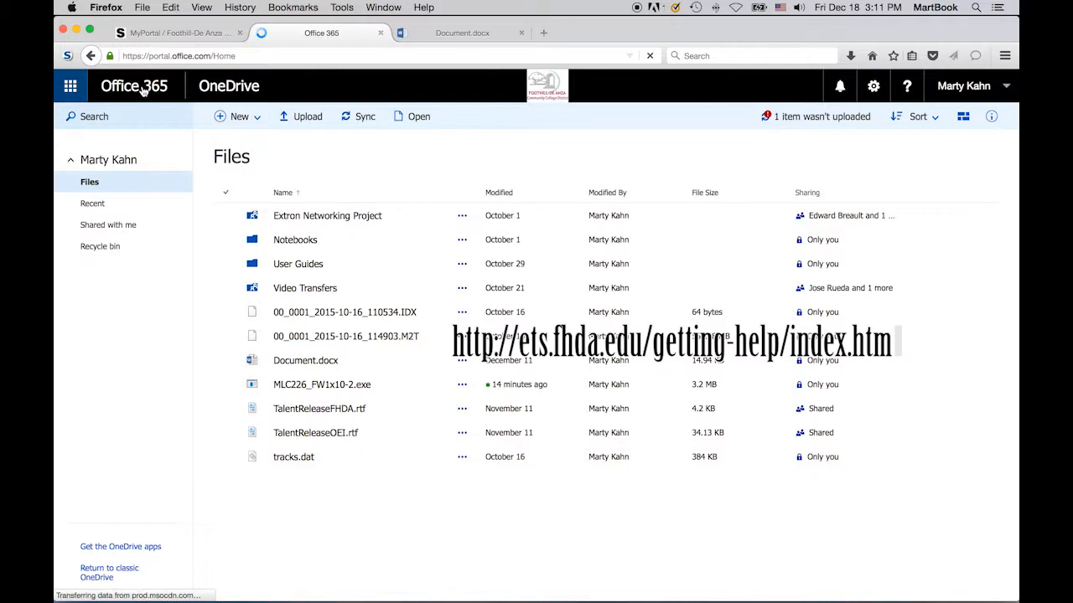